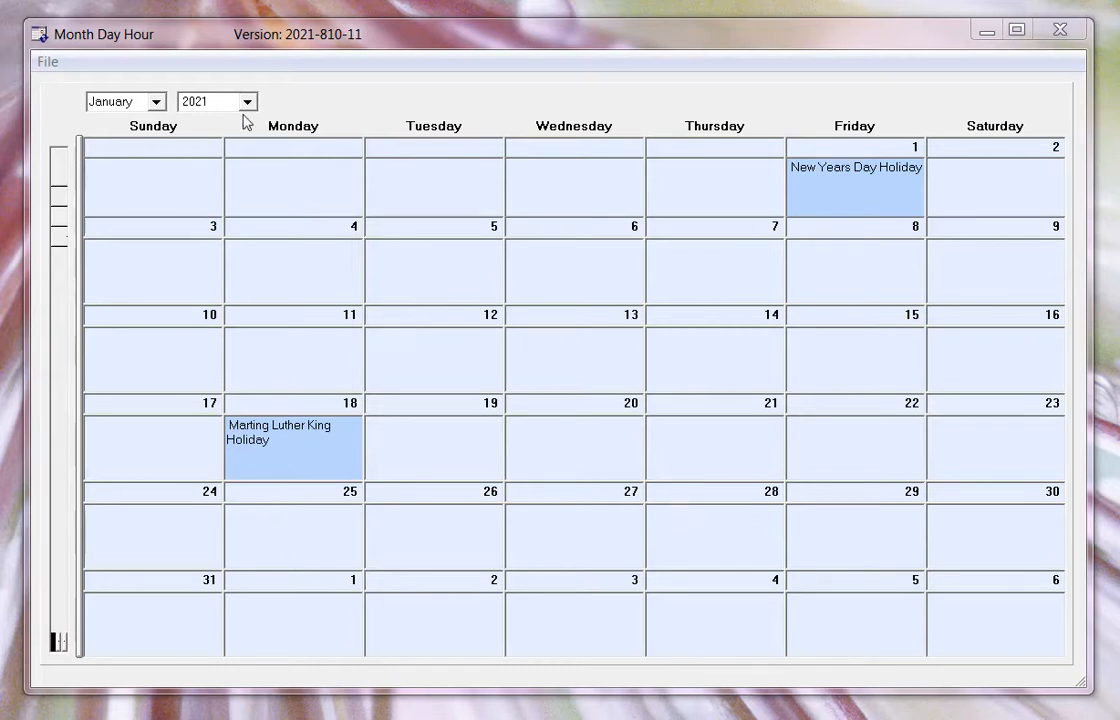
# Step: Jump the calendar to 2026 from the year list, then return to 2021
pyautogui.click(248, 100)
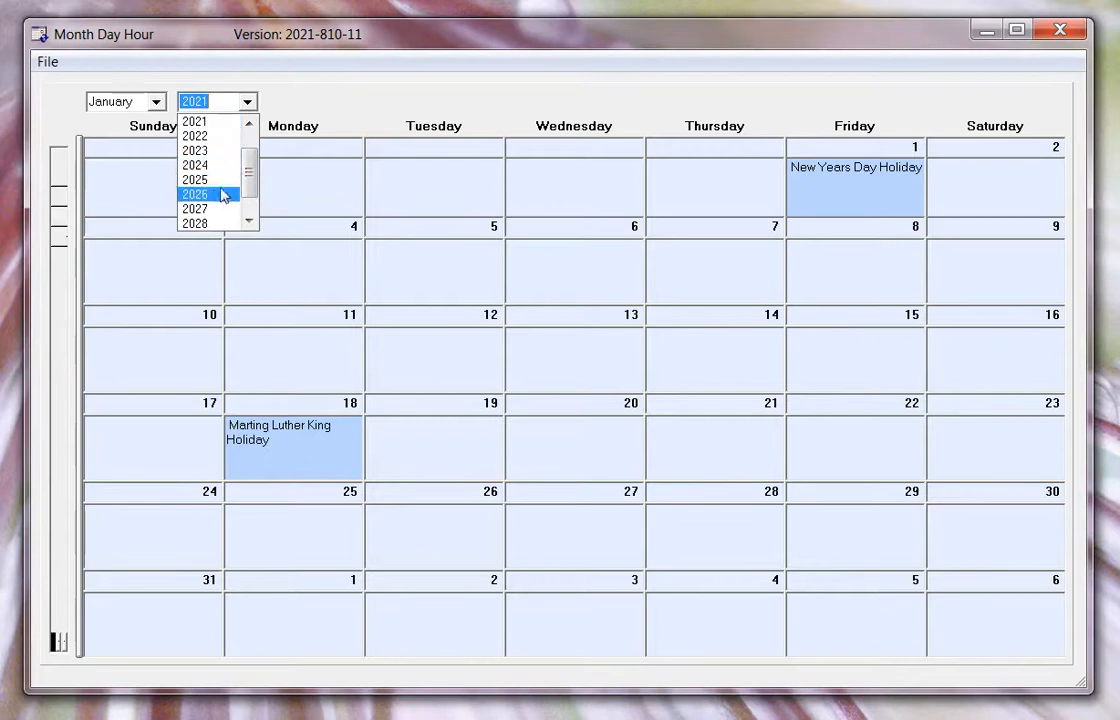
pyautogui.click(196, 194)
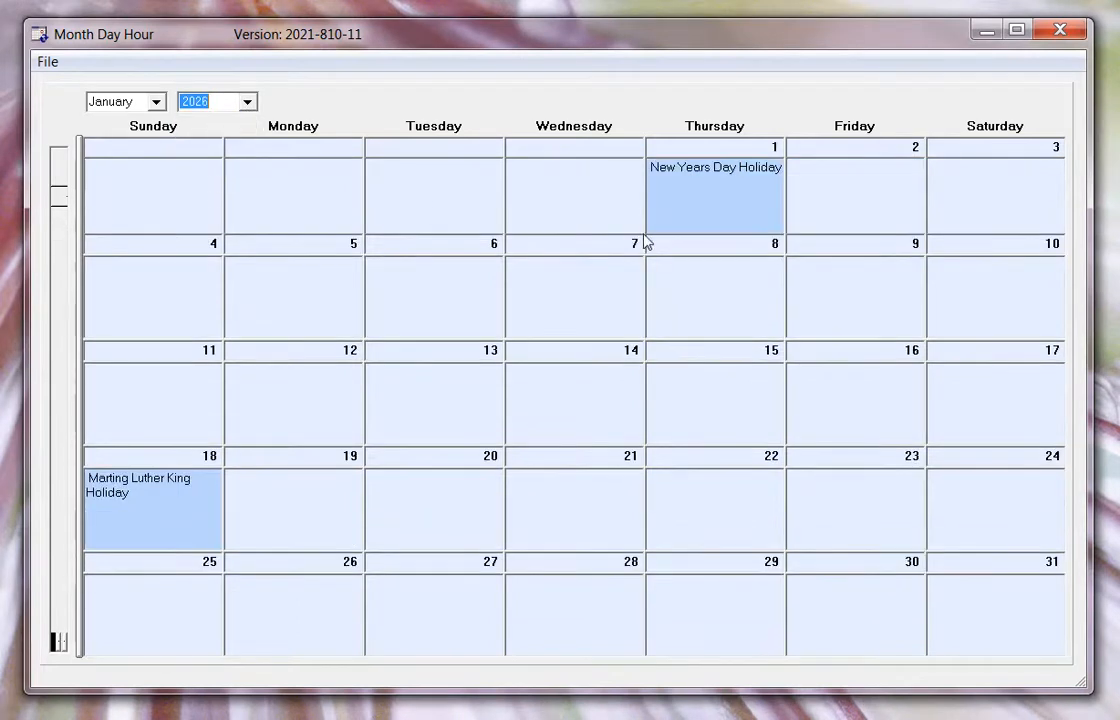
pyautogui.moveTo(488, 358)
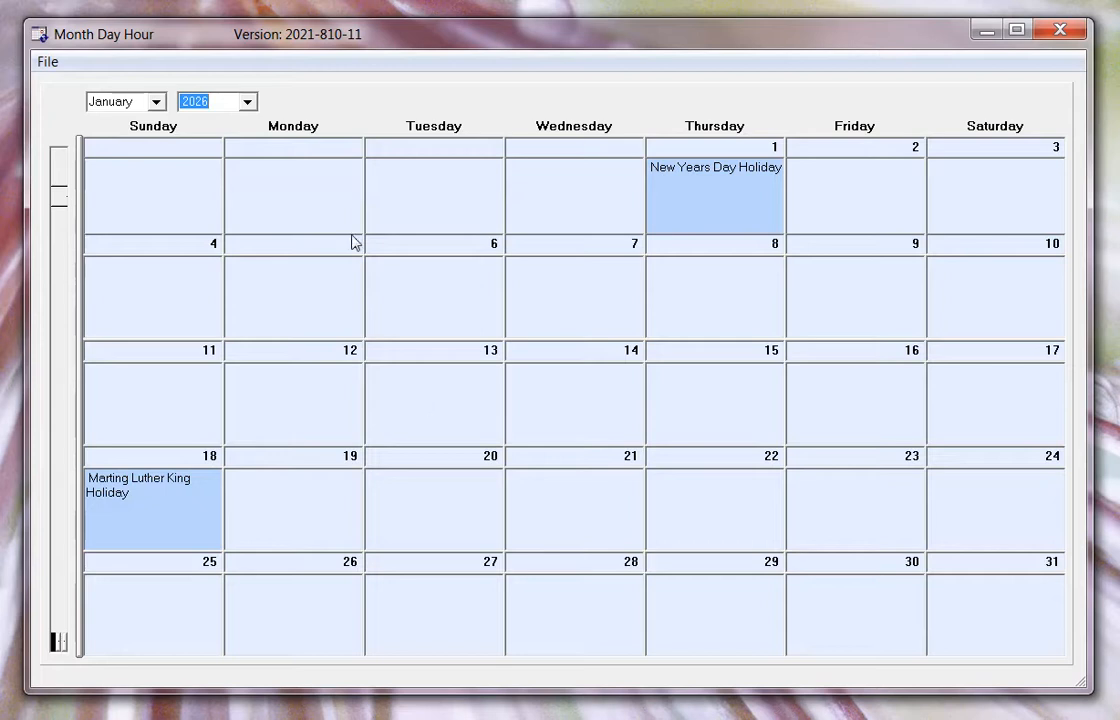
pyautogui.click(244, 100)
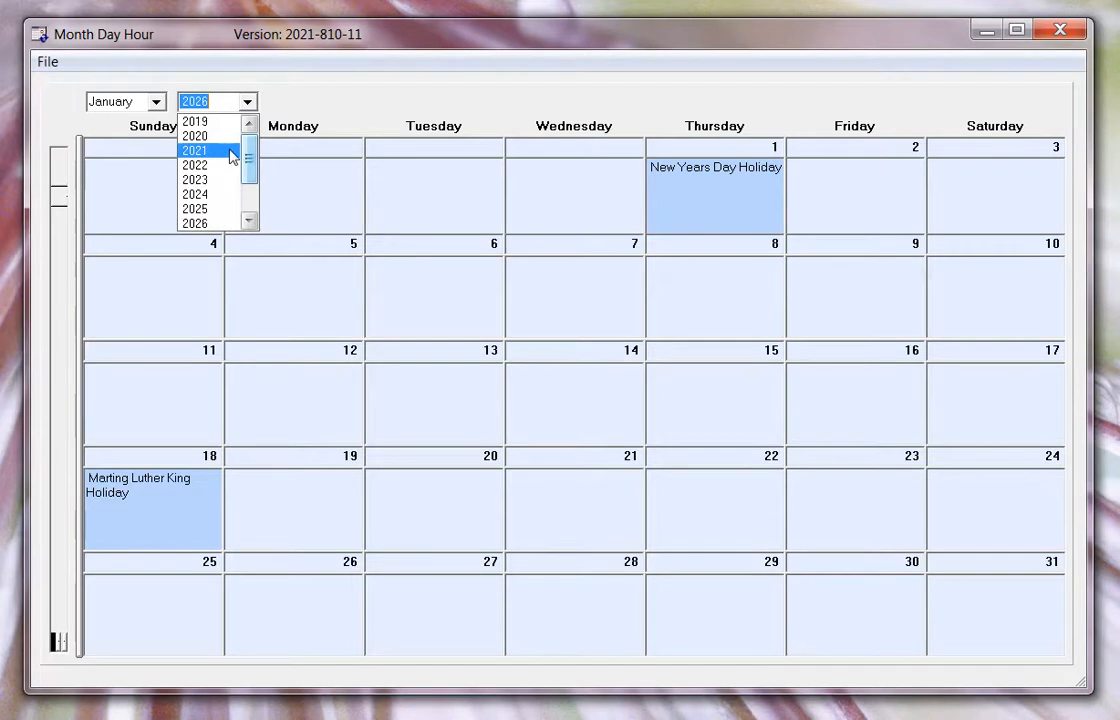
pyautogui.click(196, 150)
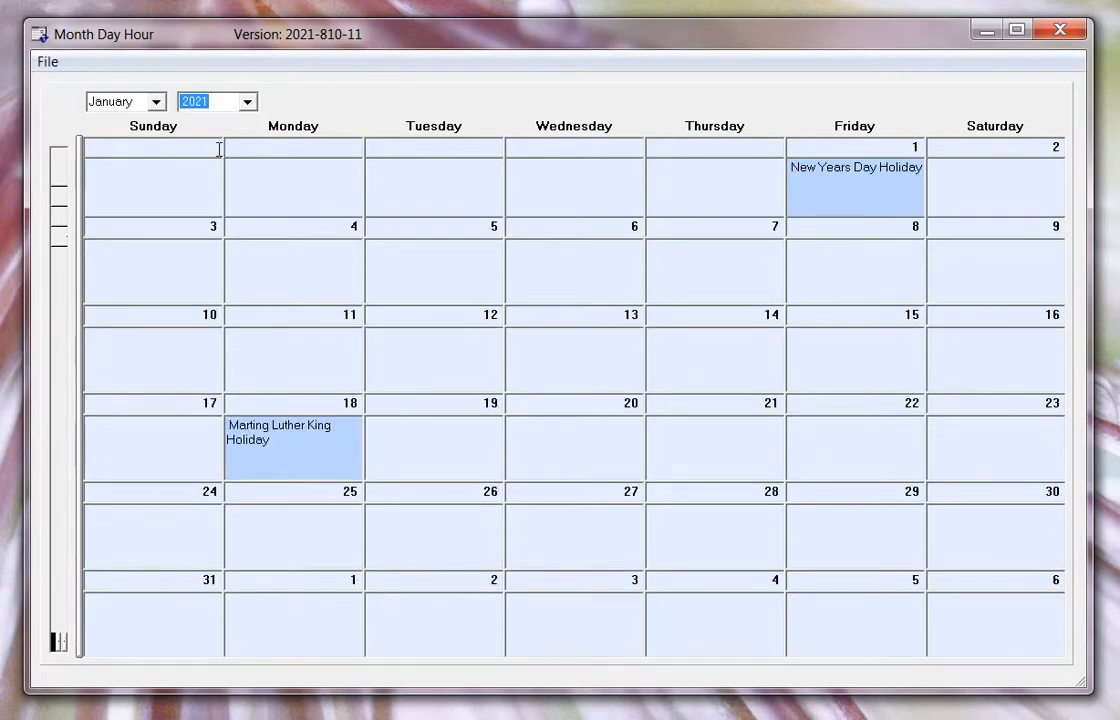
pyautogui.moveTo(160, 142)
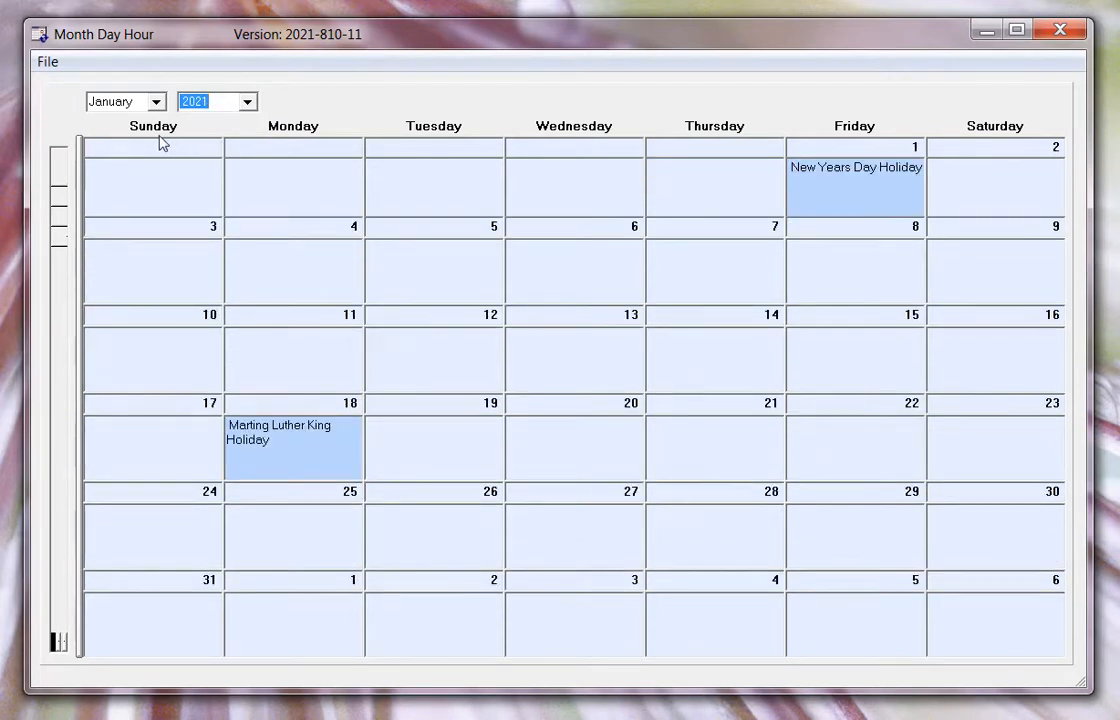
# Step: Switch to August, glance at September, then select August 2021 again
pyautogui.click(156, 100)
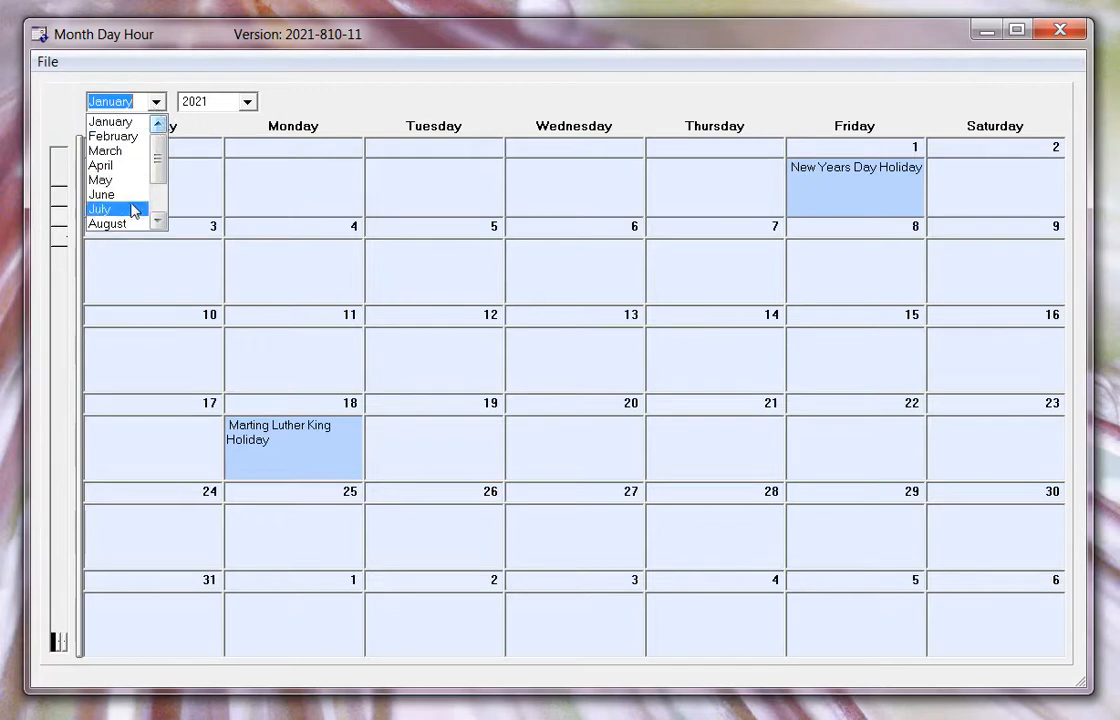
pyautogui.click(106, 224)
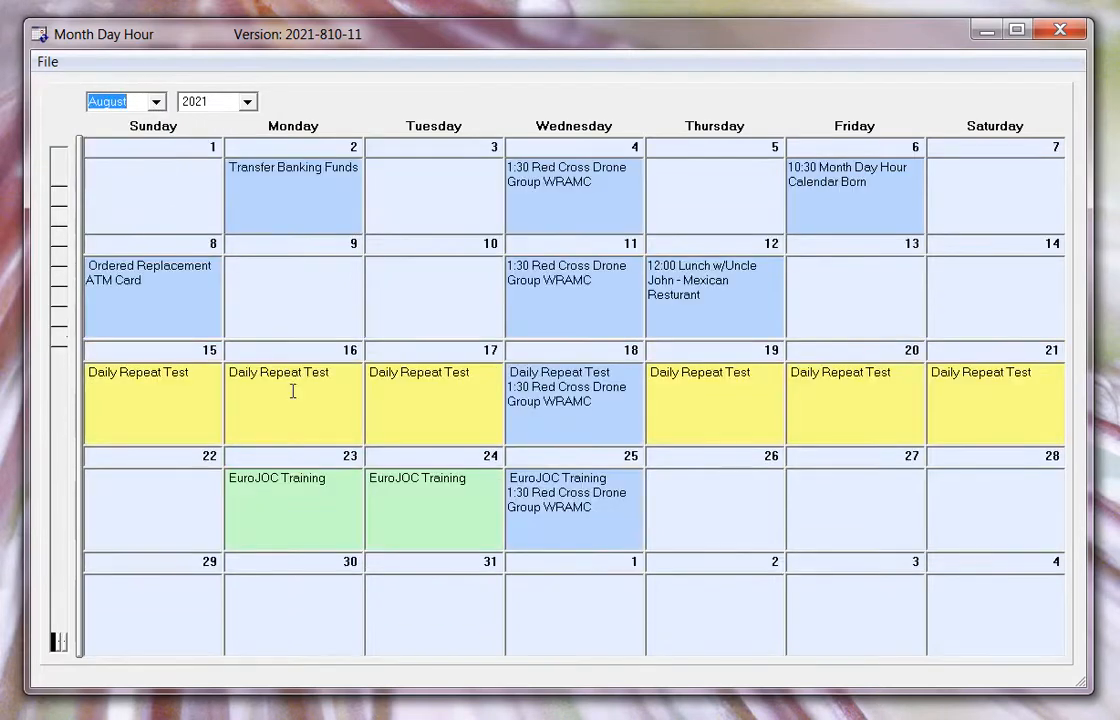
pyautogui.moveTo(128, 356)
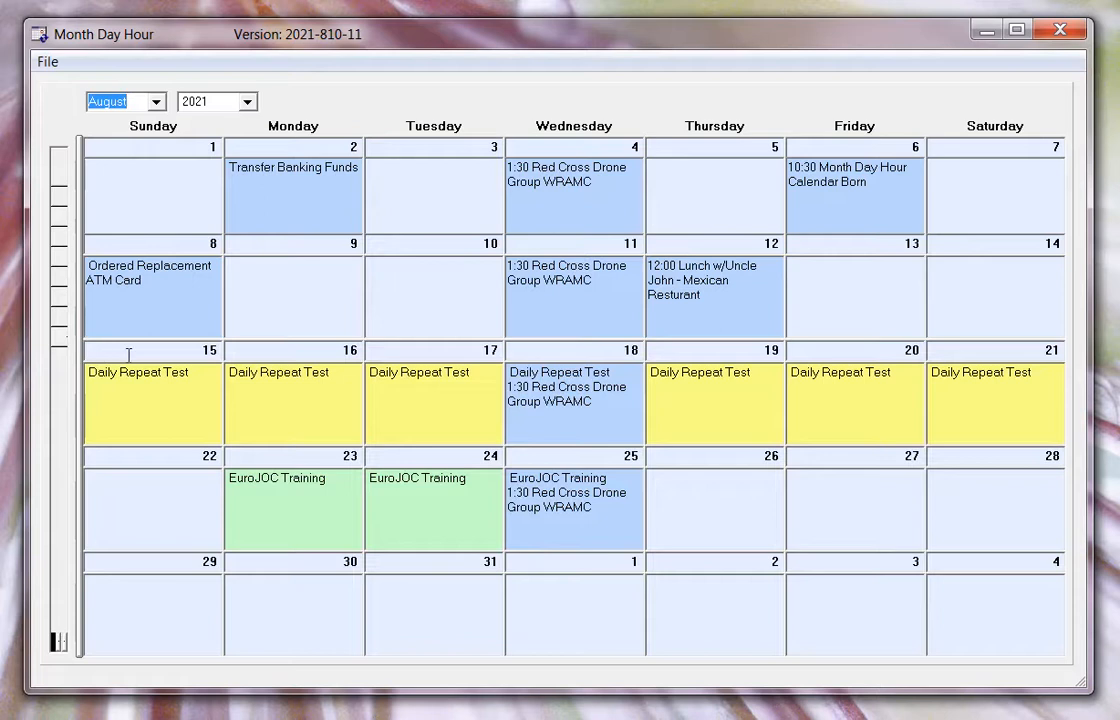
pyautogui.moveTo(612, 224)
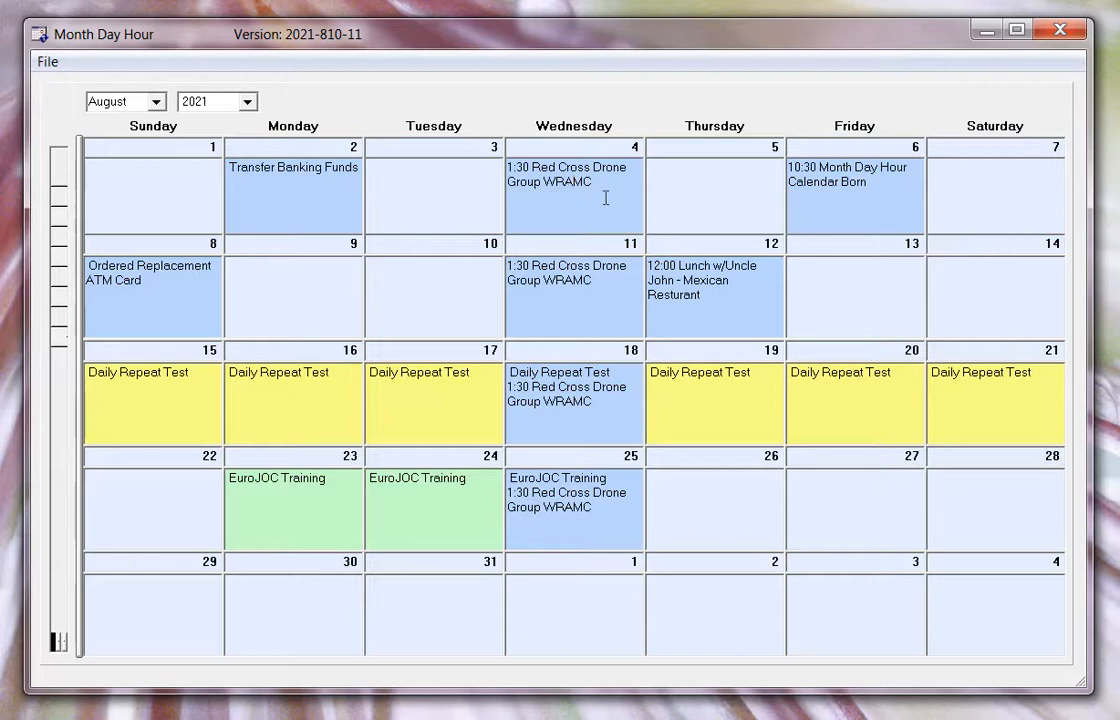
pyautogui.moveTo(584, 208)
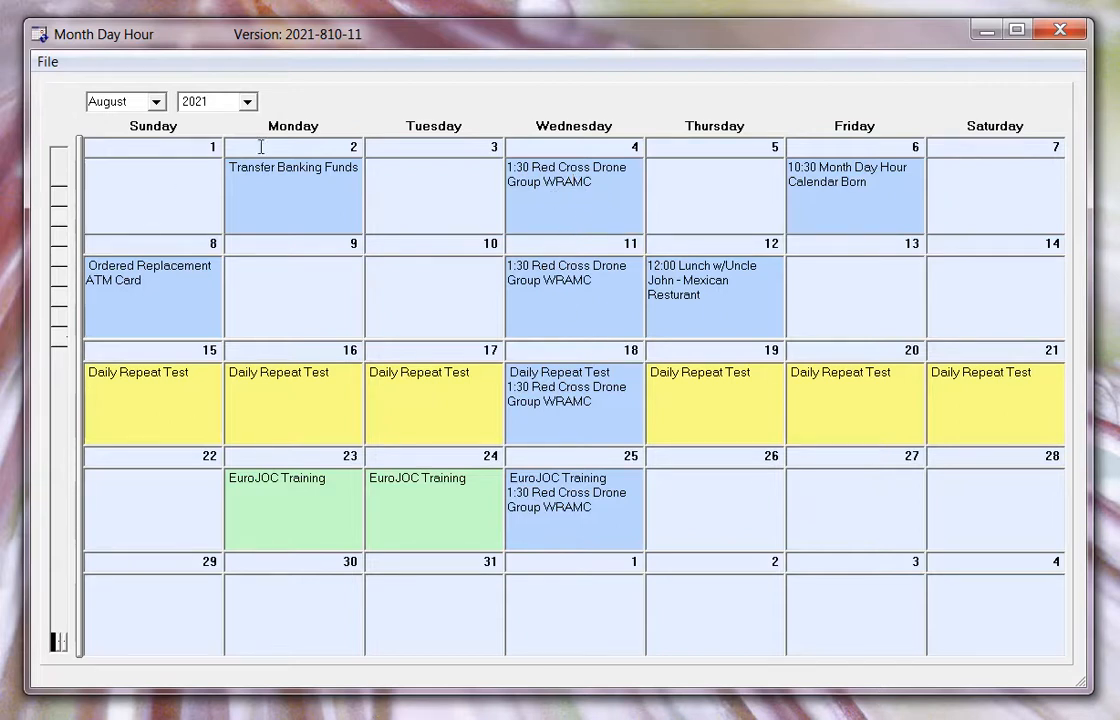
pyautogui.click(204, 100)
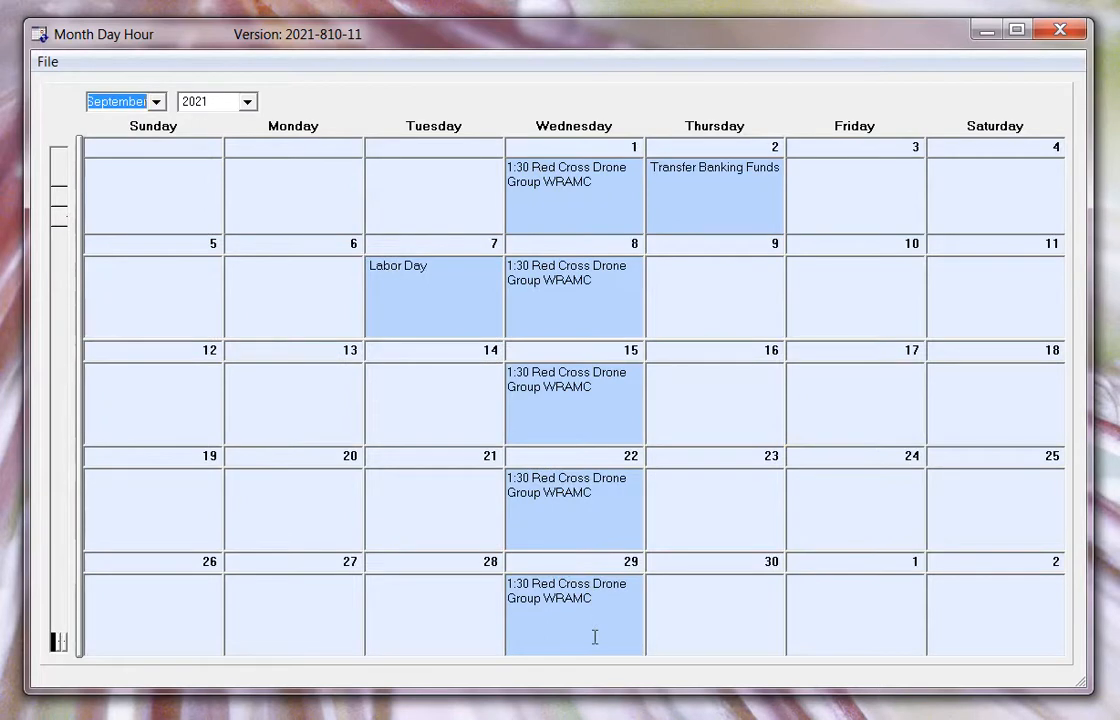
pyautogui.moveTo(176, 114)
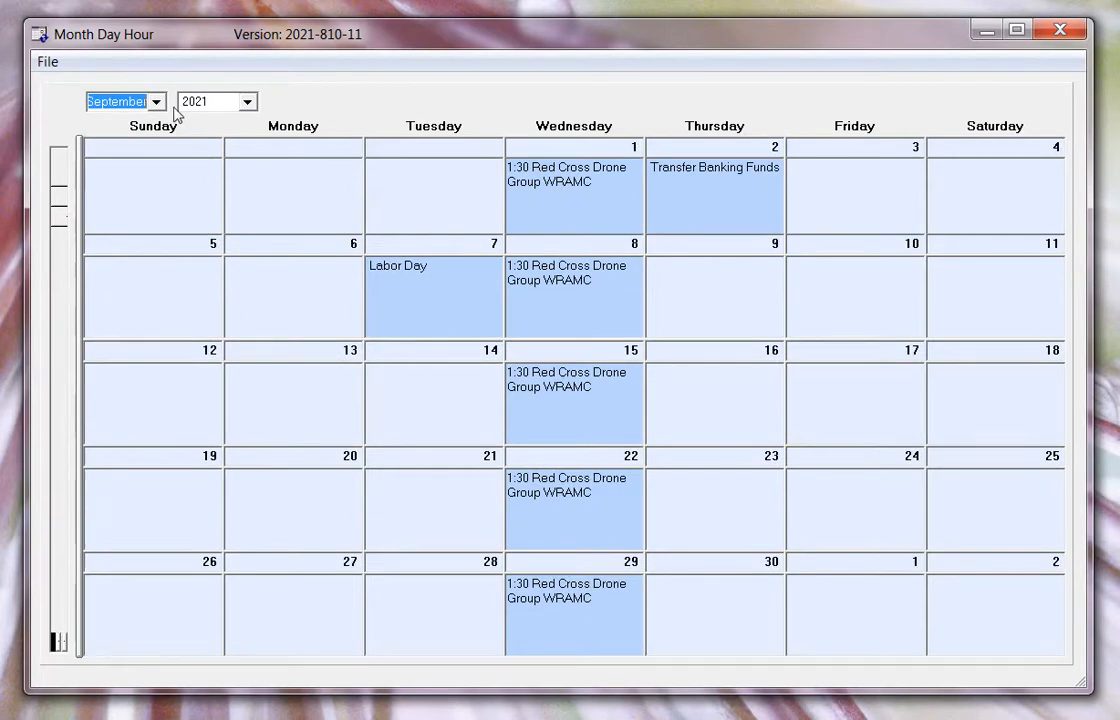
pyautogui.click(156, 100)
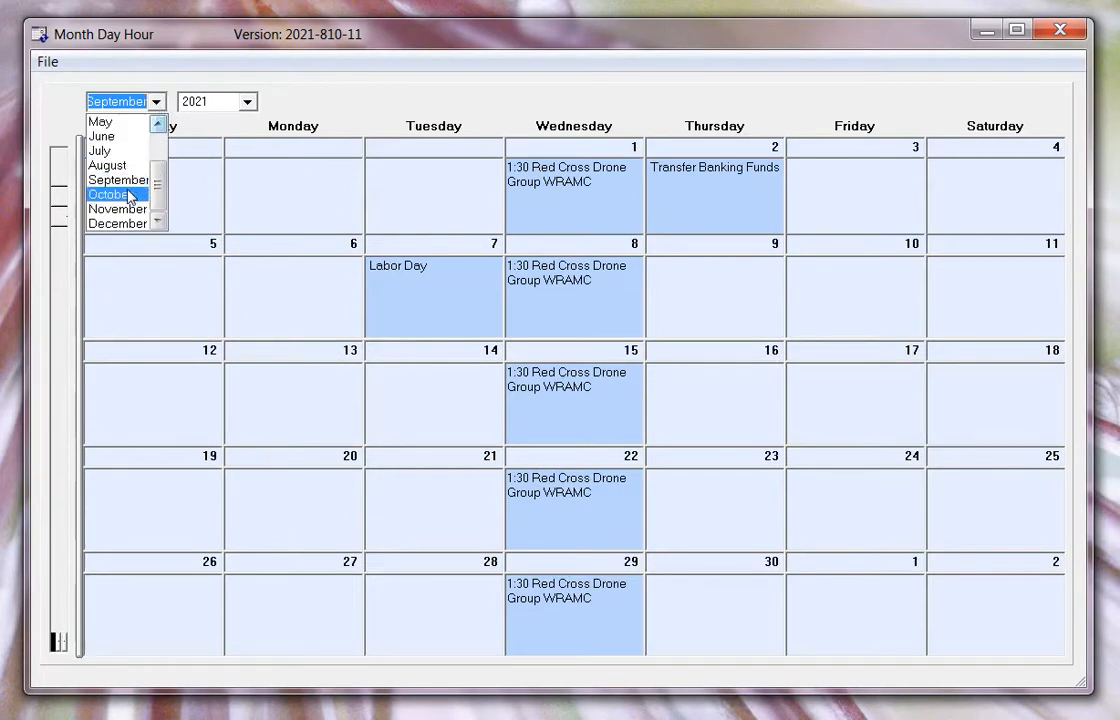
pyautogui.click(108, 164)
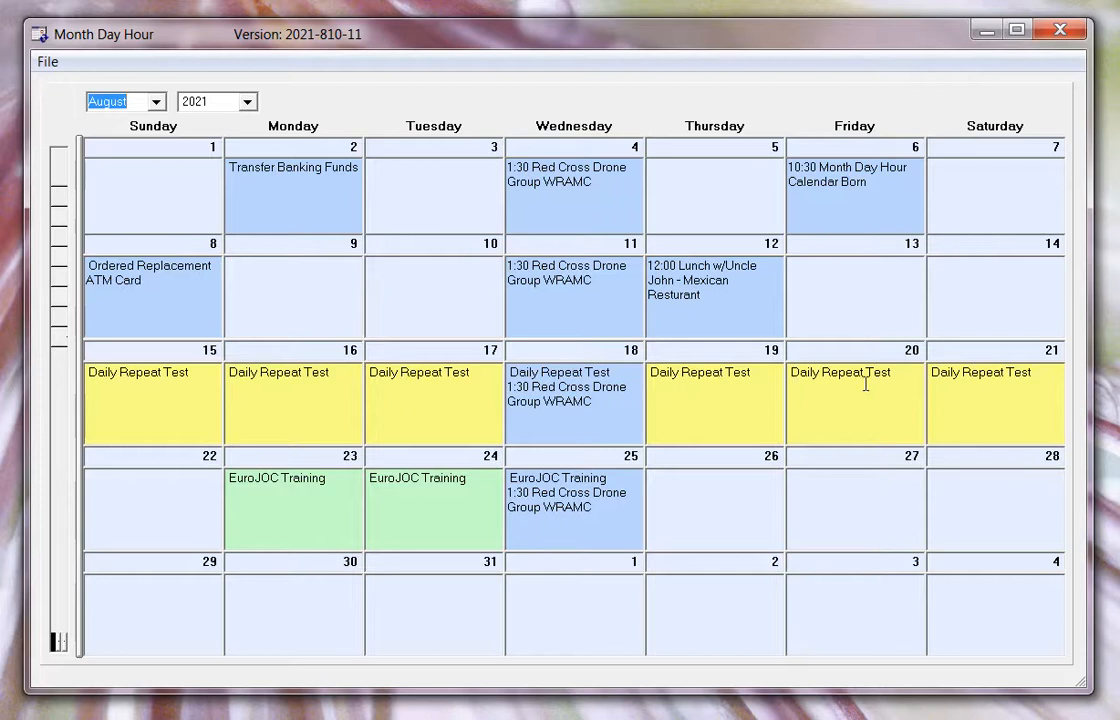
pyautogui.moveTo(388, 494)
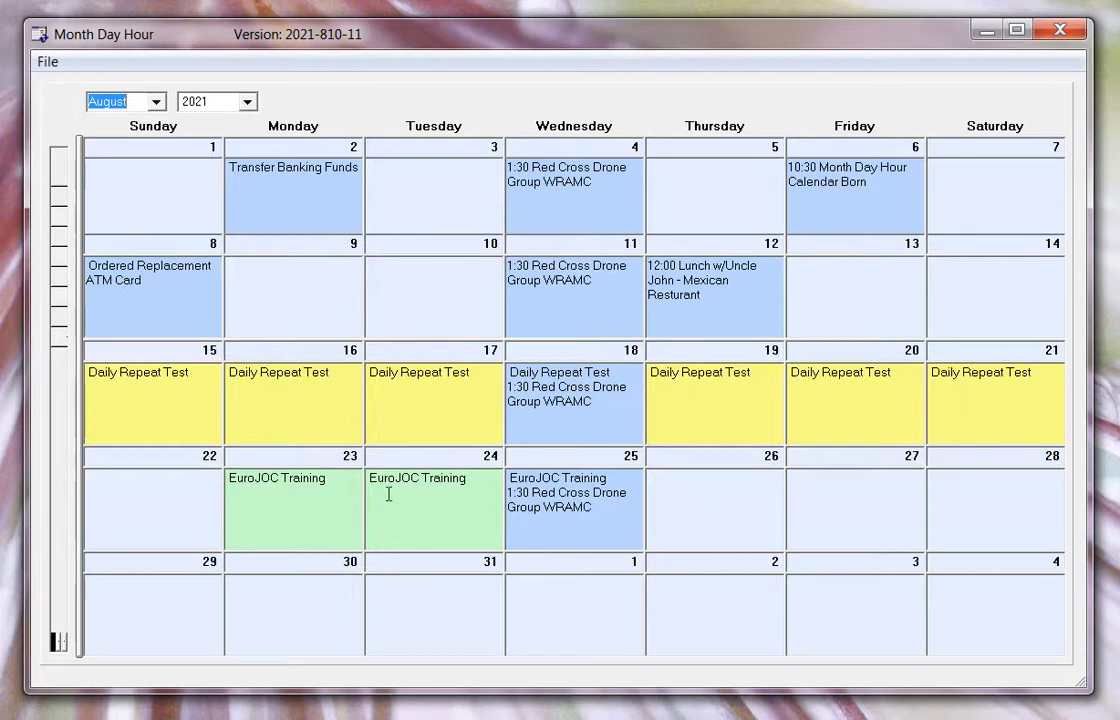
pyautogui.moveTo(596, 516)
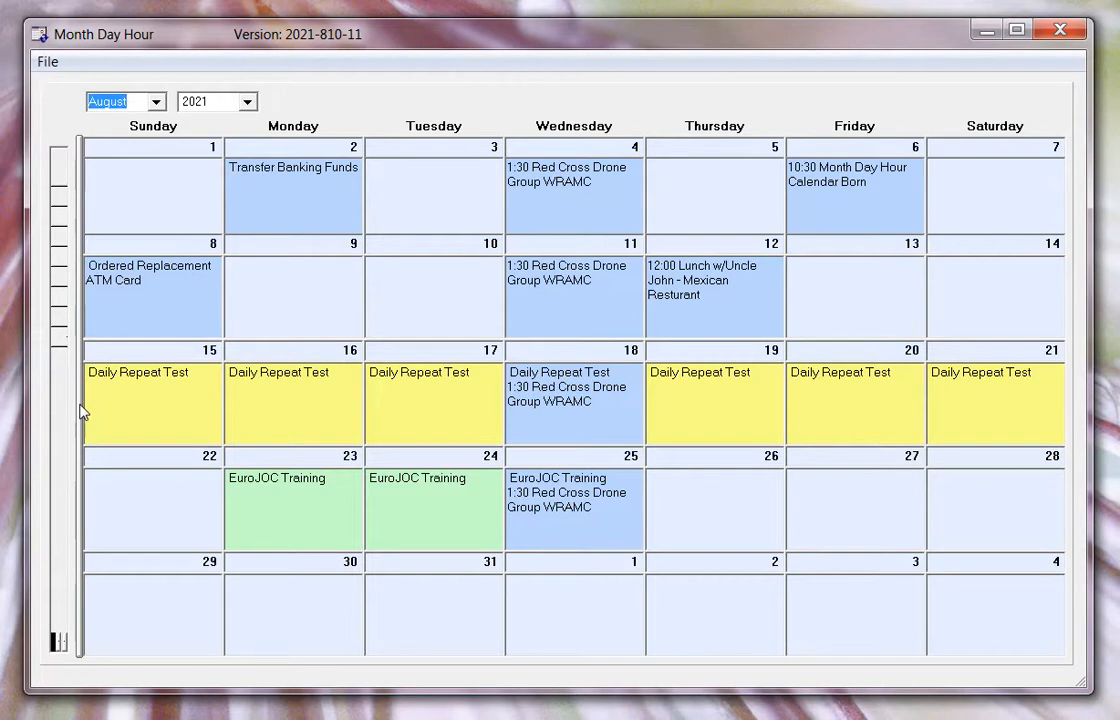
pyautogui.moveTo(460, 404)
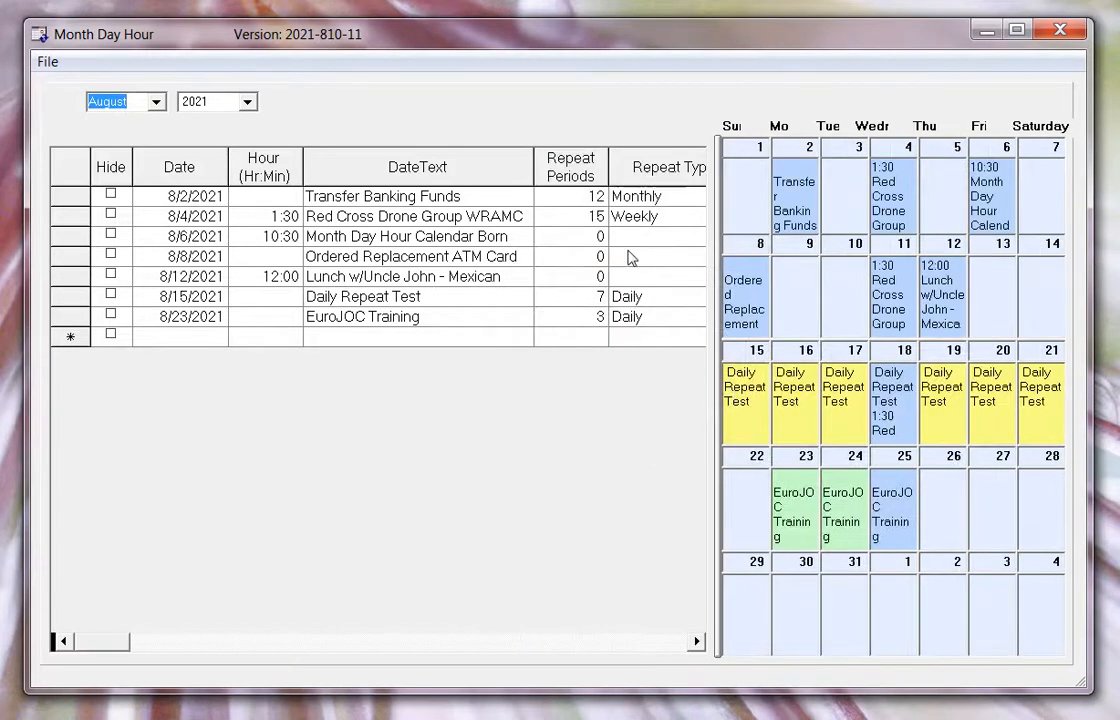
pyautogui.moveTo(716, 278)
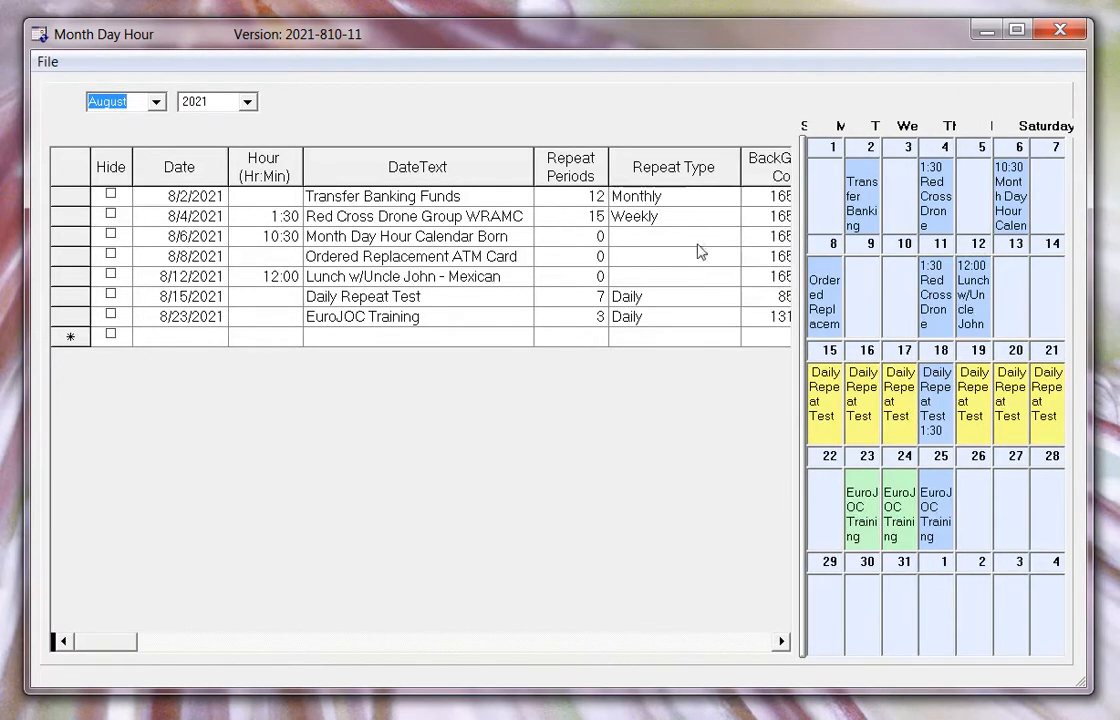
# Step: Set Transfer Banking Funds to repeat Monthly for 12 periods
pyautogui.click(732, 196)
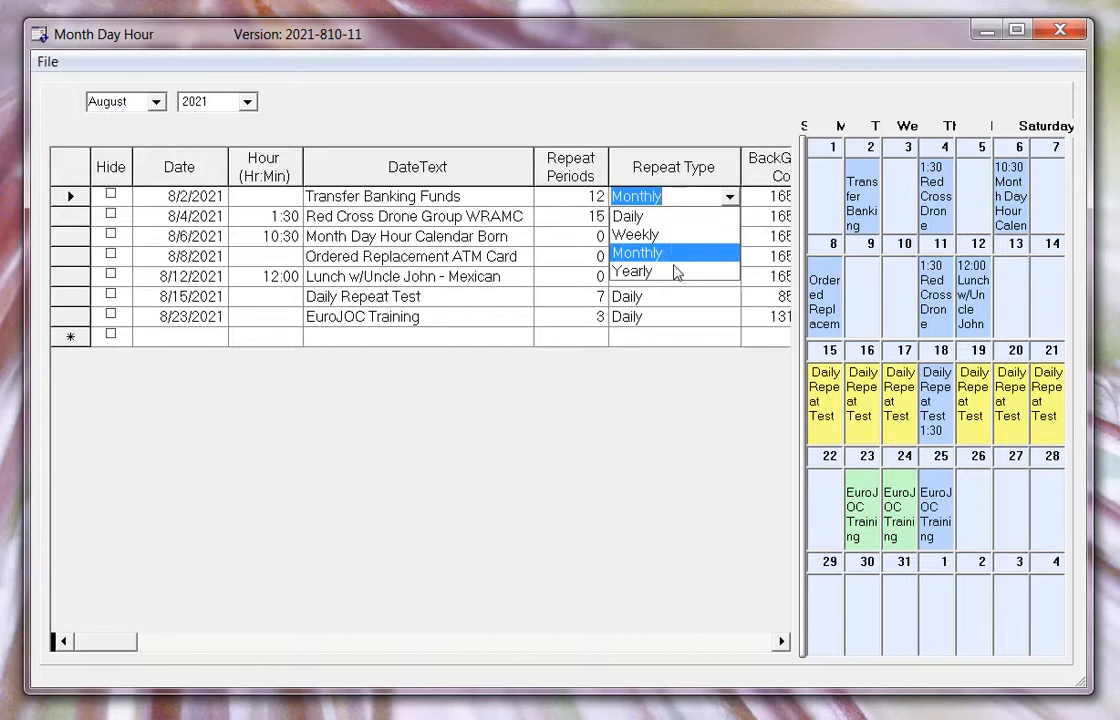
pyautogui.moveTo(686, 276)
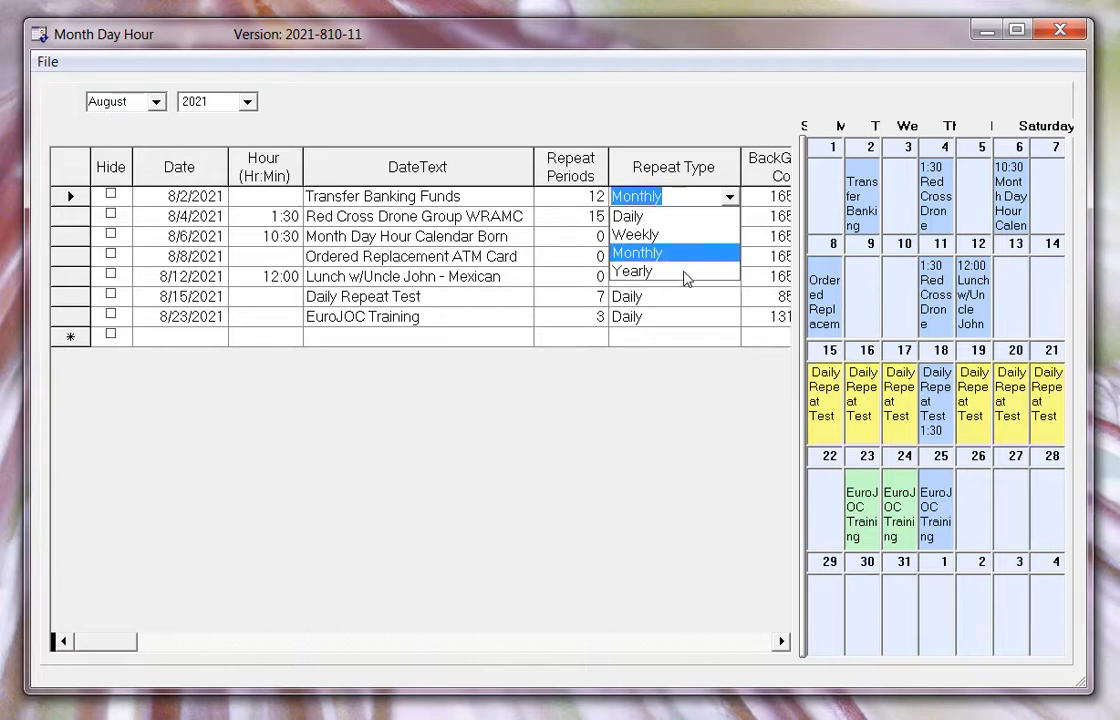
pyautogui.moveTo(640, 408)
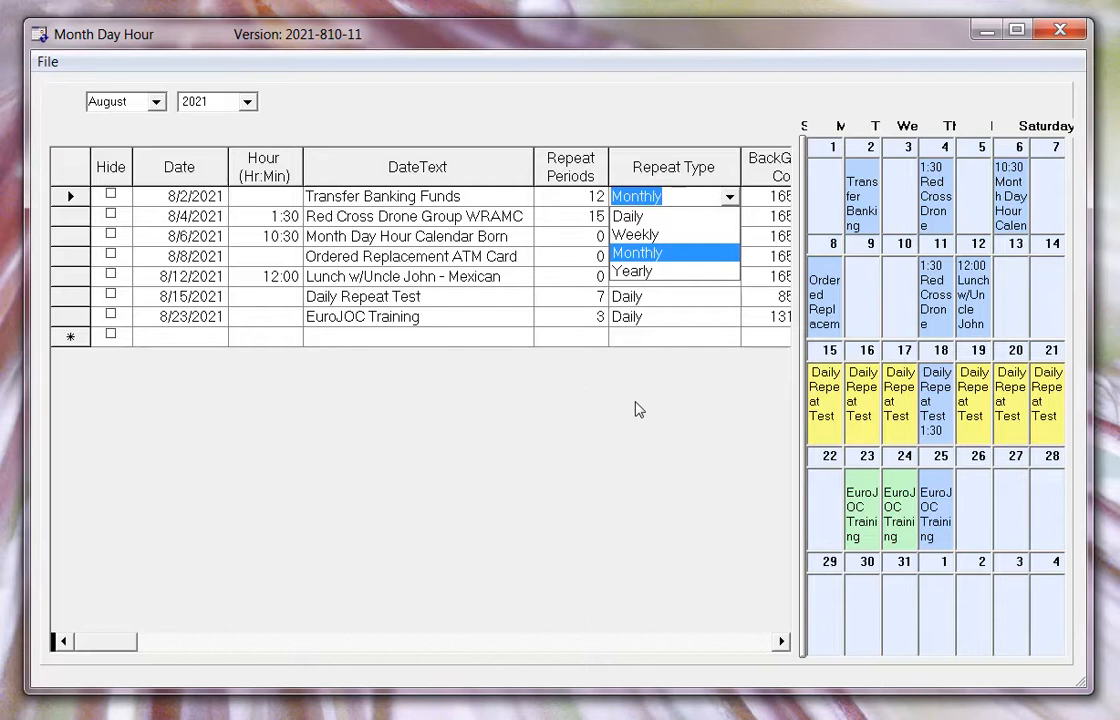
pyautogui.moveTo(376, 232)
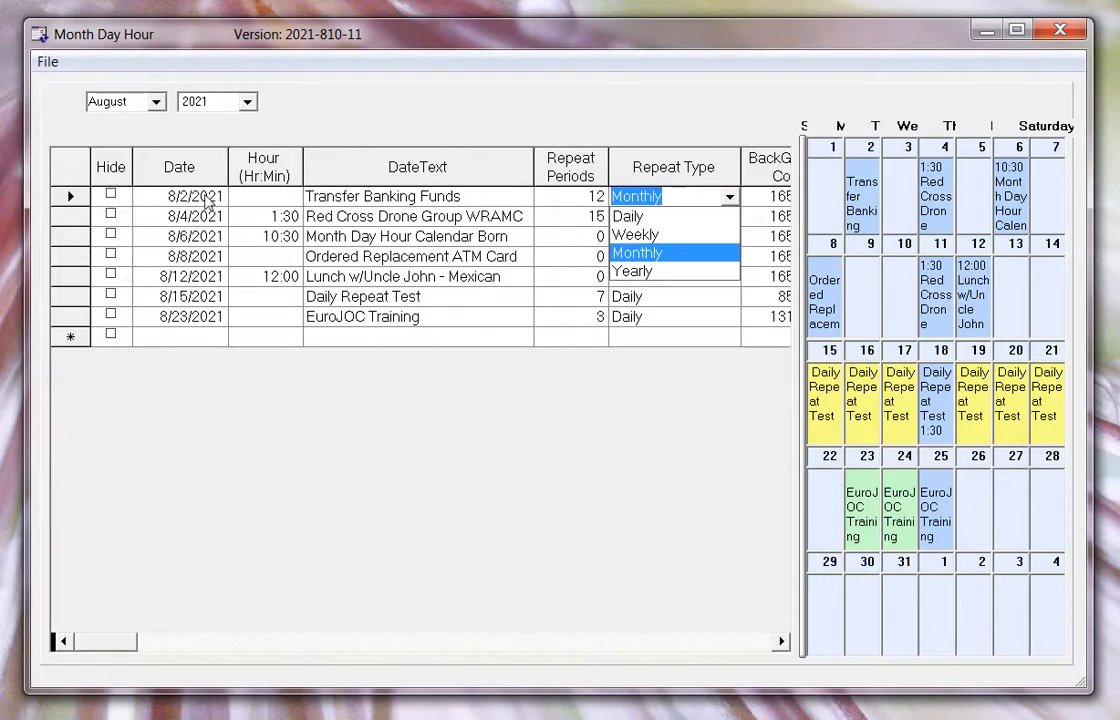
pyautogui.moveTo(478, 202)
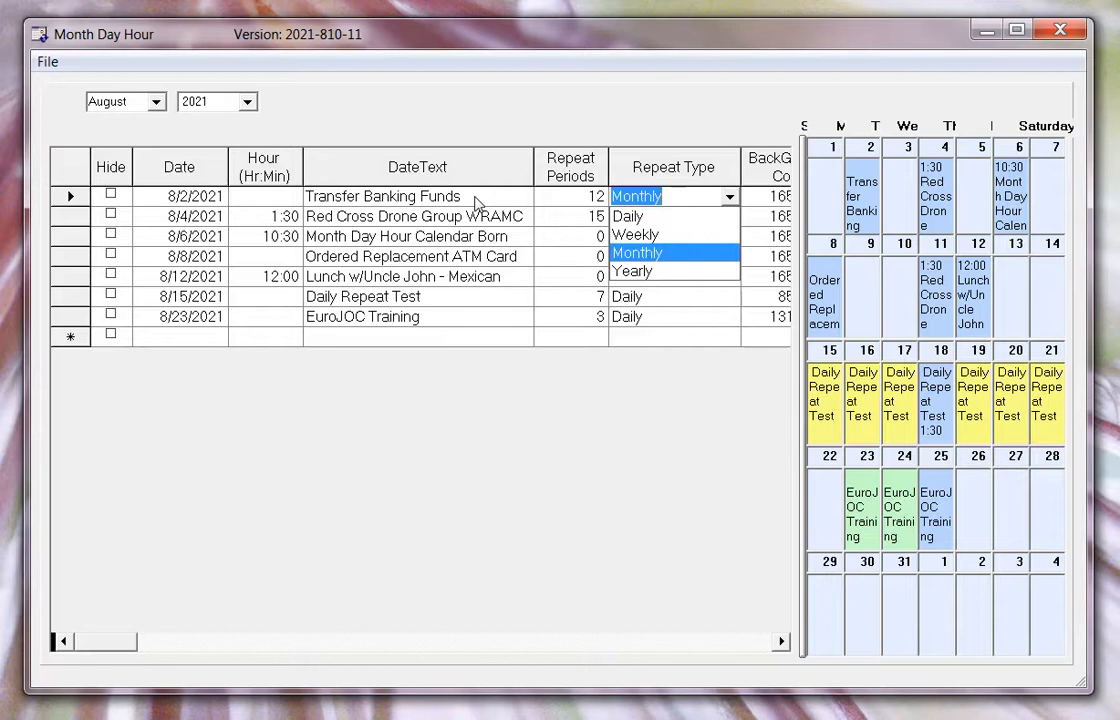
pyautogui.moveTo(496, 196)
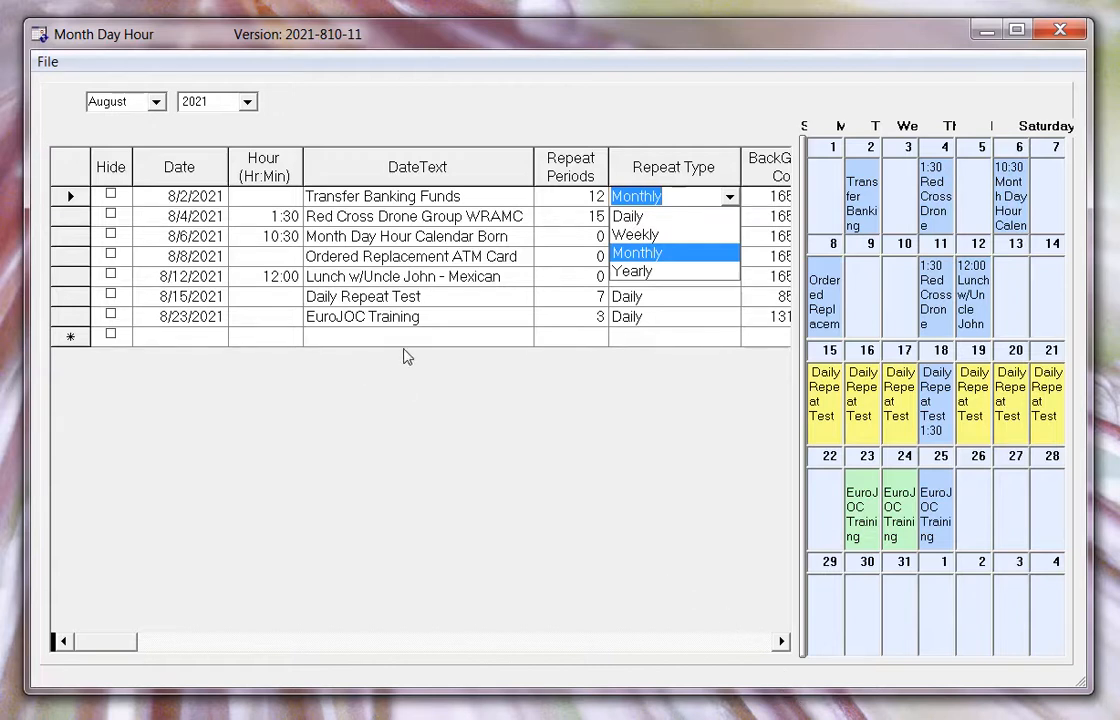
pyautogui.click(636, 216)
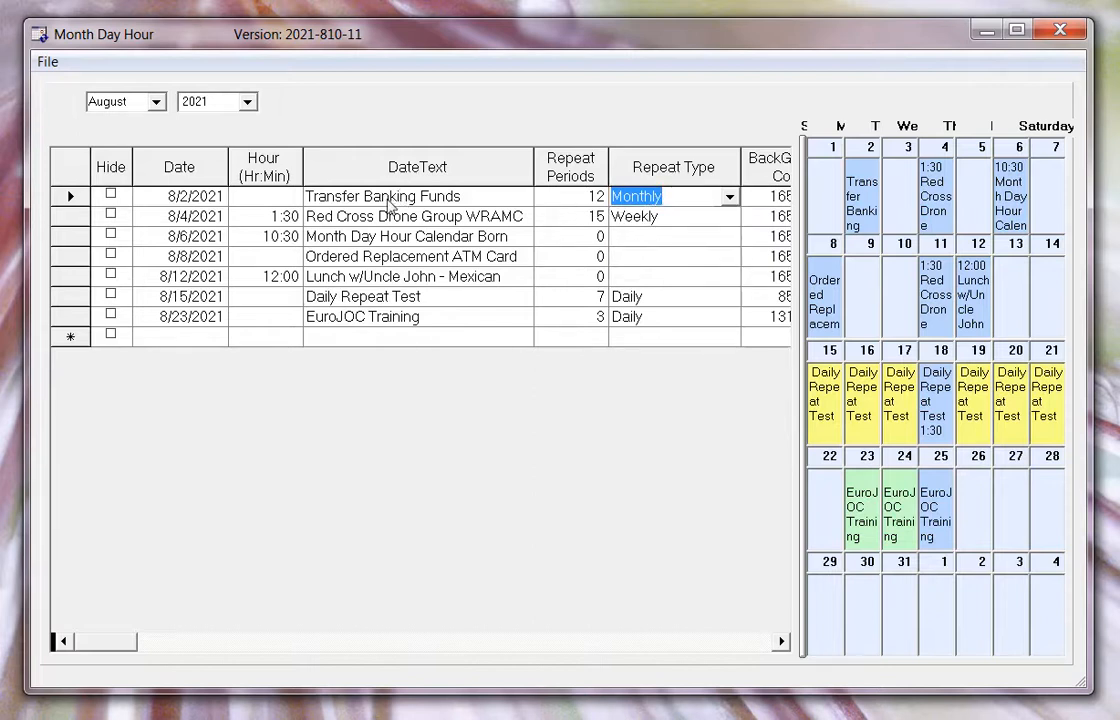
pyautogui.click(384, 196)
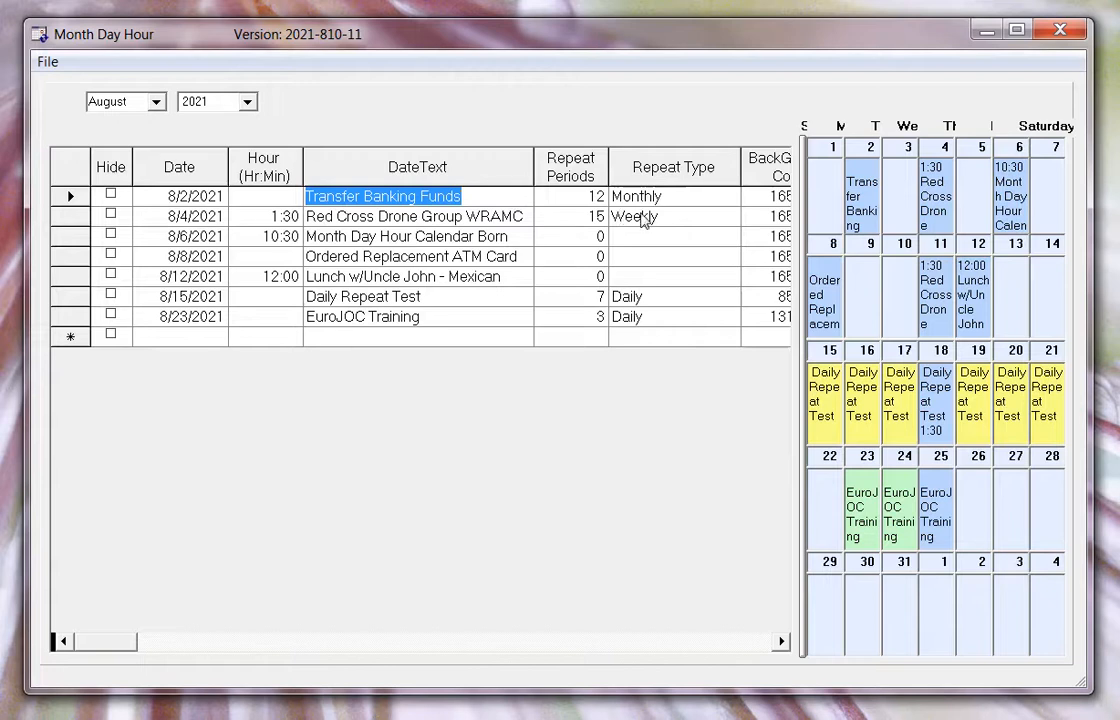
pyautogui.click(664, 216)
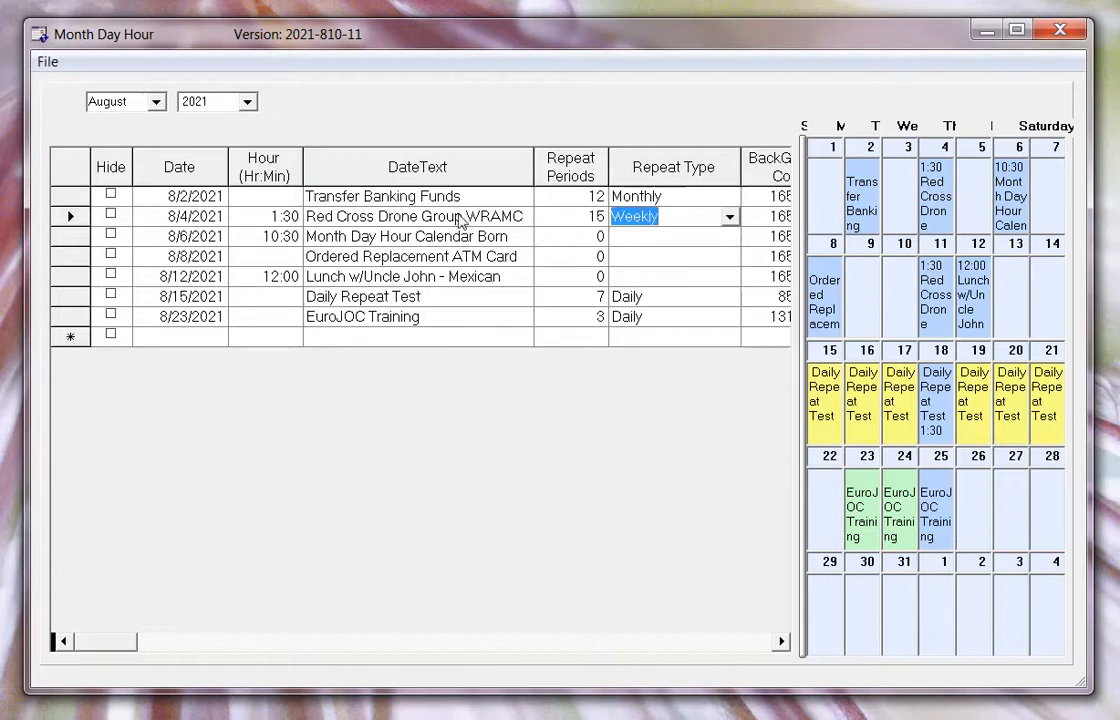
pyautogui.moveTo(256, 224)
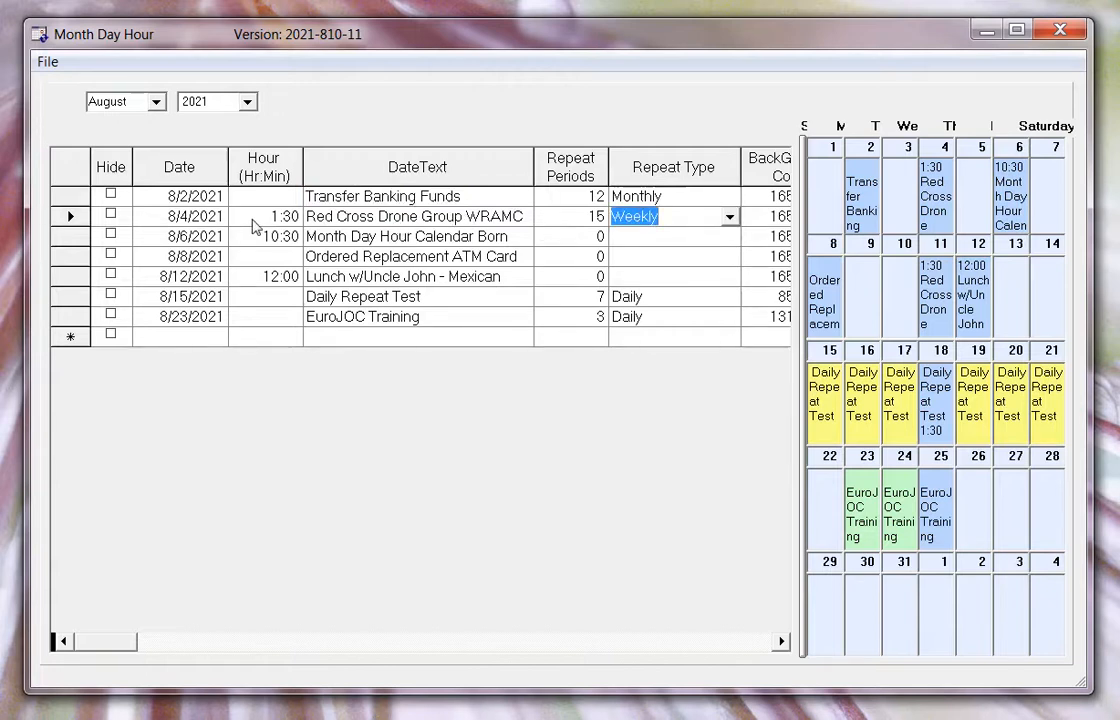
pyautogui.moveTo(170, 228)
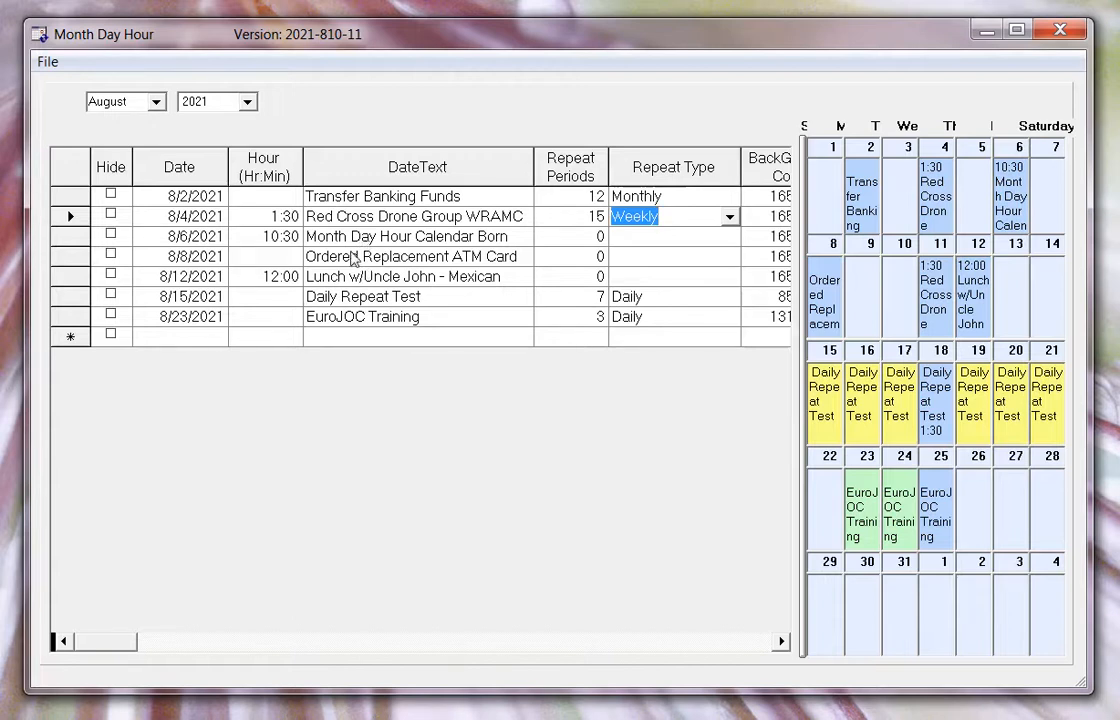
pyautogui.click(406, 236)
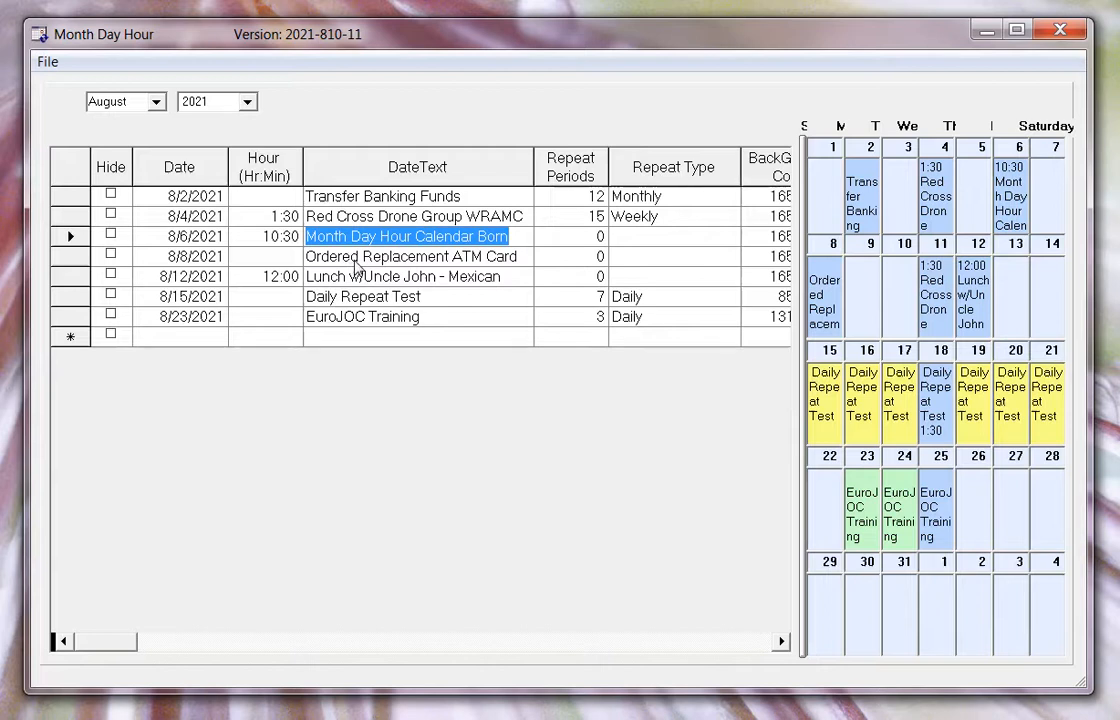
pyautogui.click(404, 276)
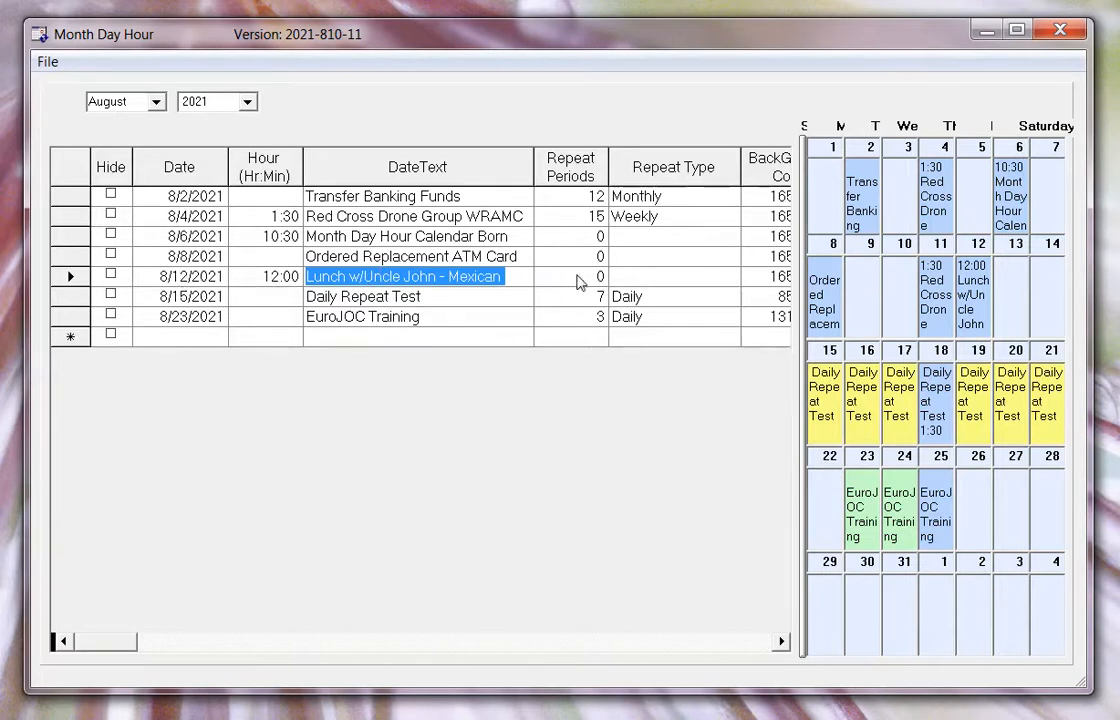
pyautogui.moveTo(518, 308)
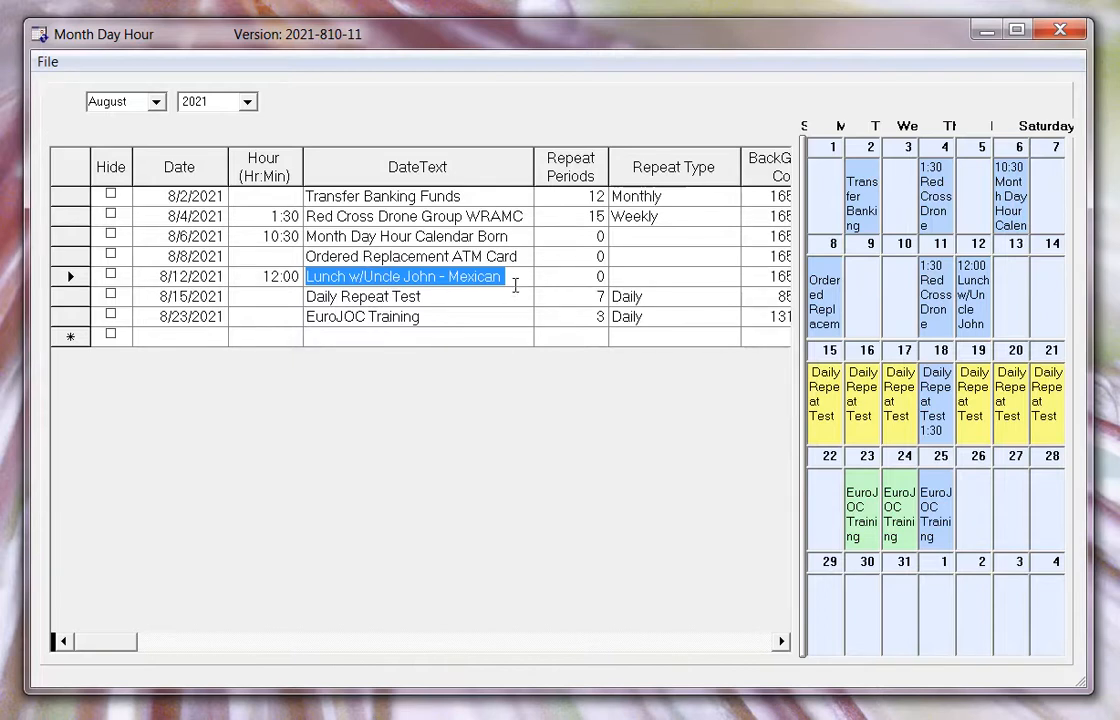
pyautogui.moveTo(784, 380)
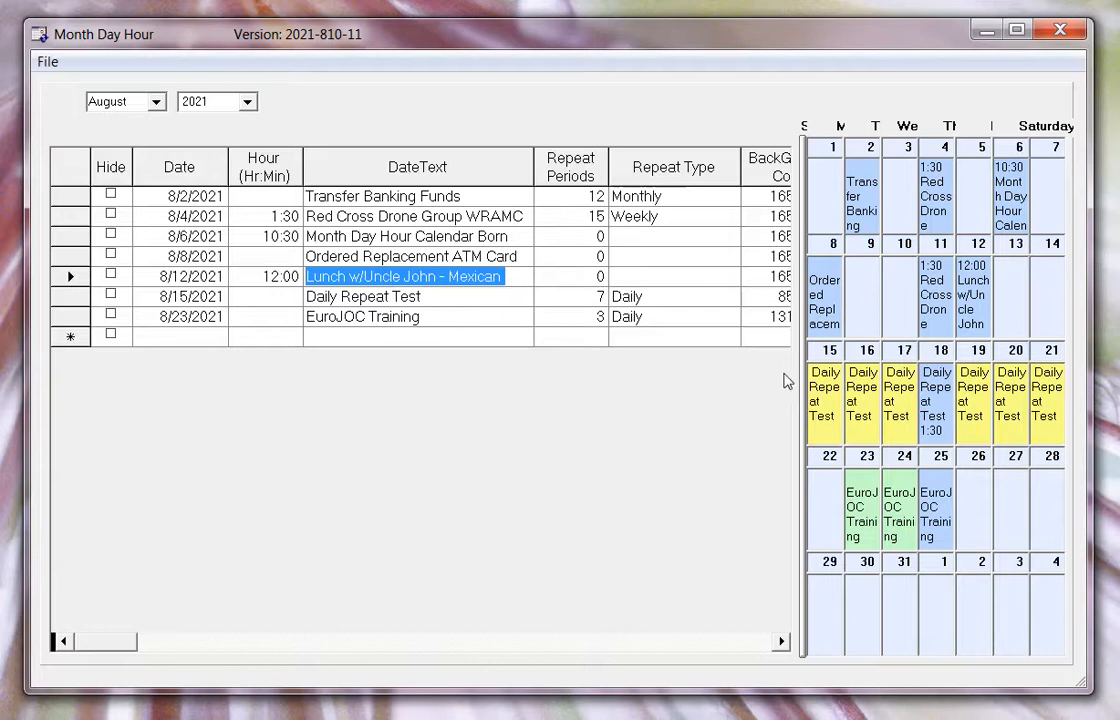
pyautogui.moveTo(608, 374)
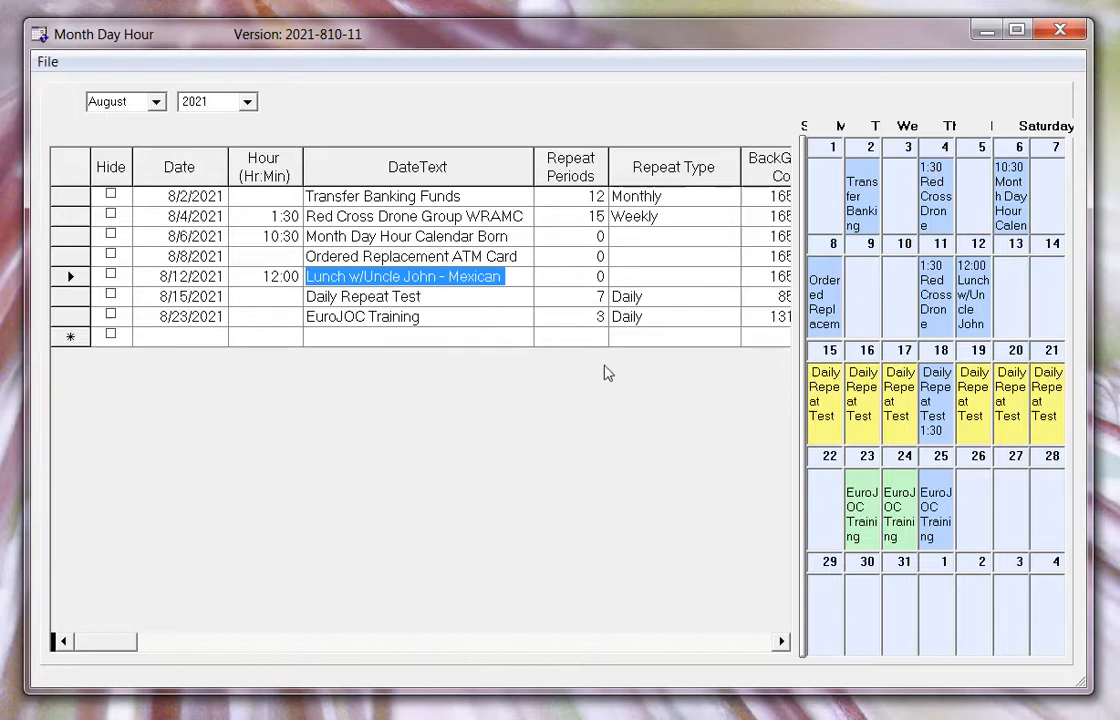
# Step: Show September, then October 2021 with the repeating Transfer Banking Funds entry
pyautogui.click(156, 100)
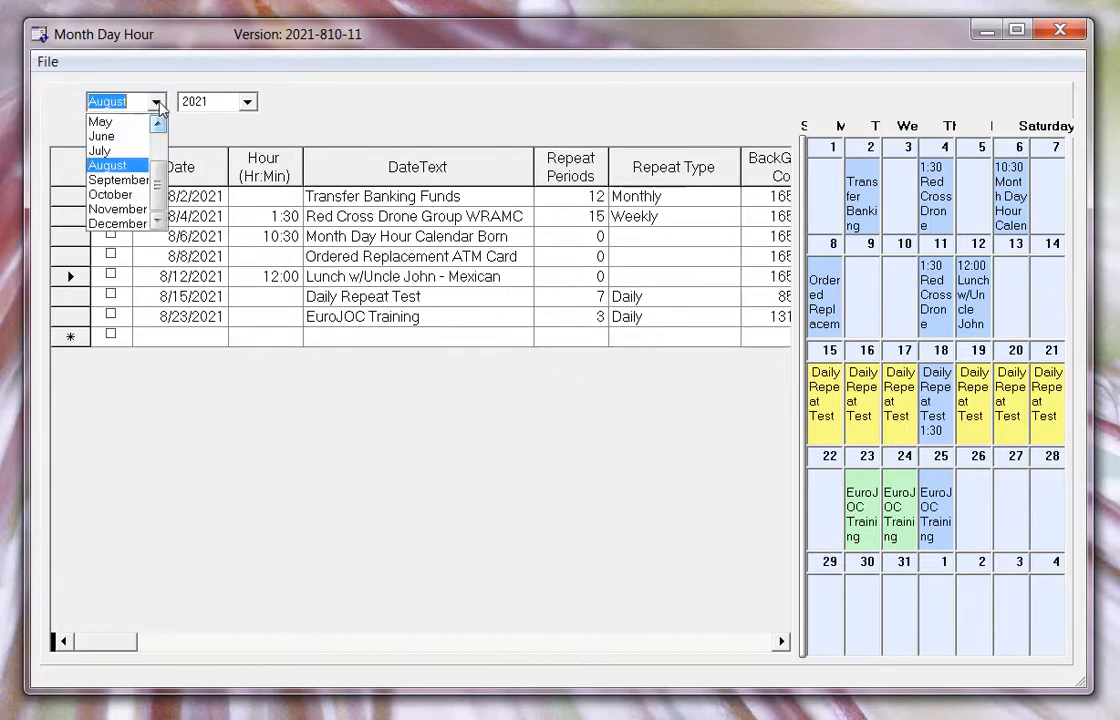
pyautogui.click(116, 180)
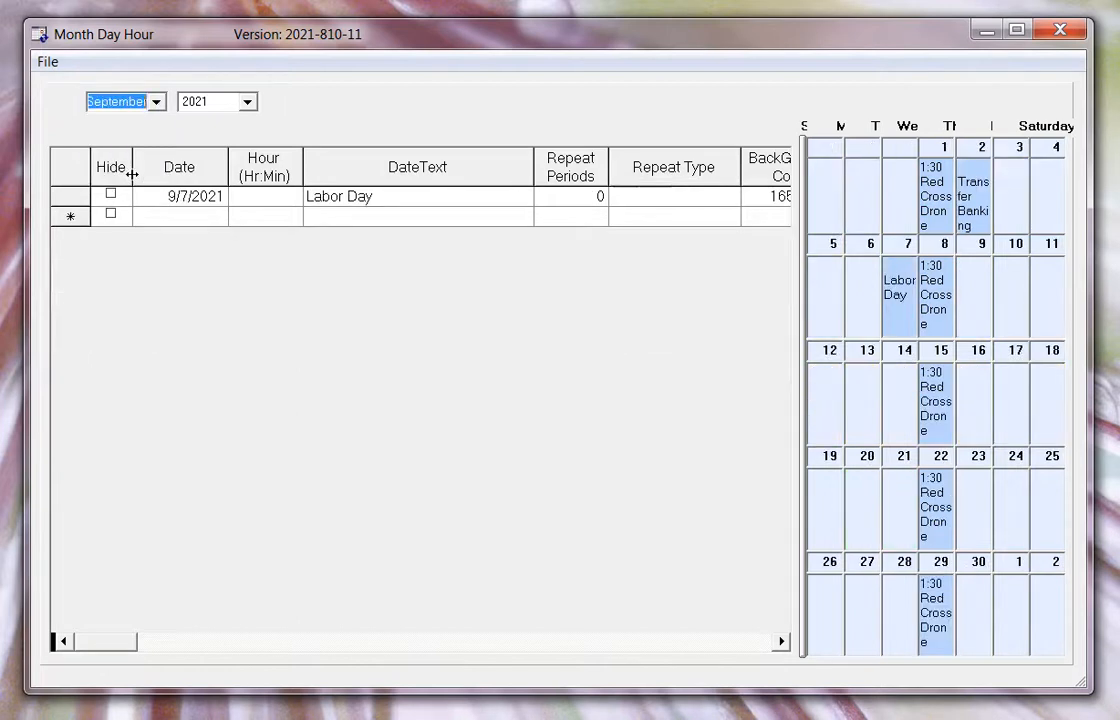
pyautogui.moveTo(806, 288)
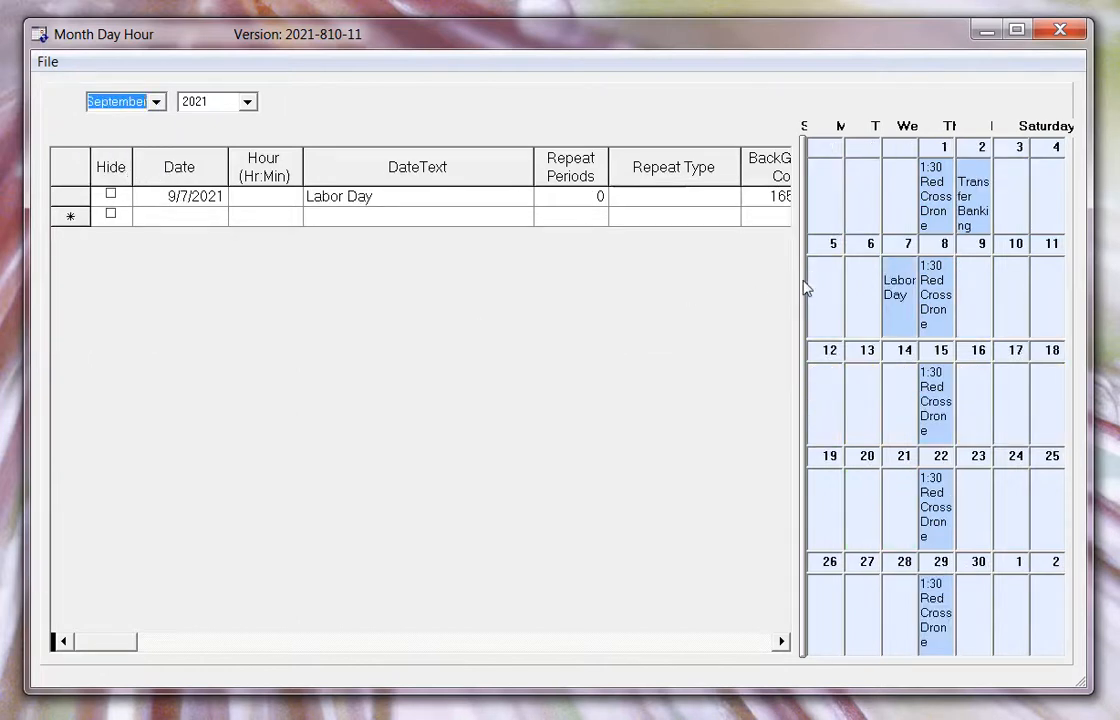
pyautogui.moveTo(718, 320)
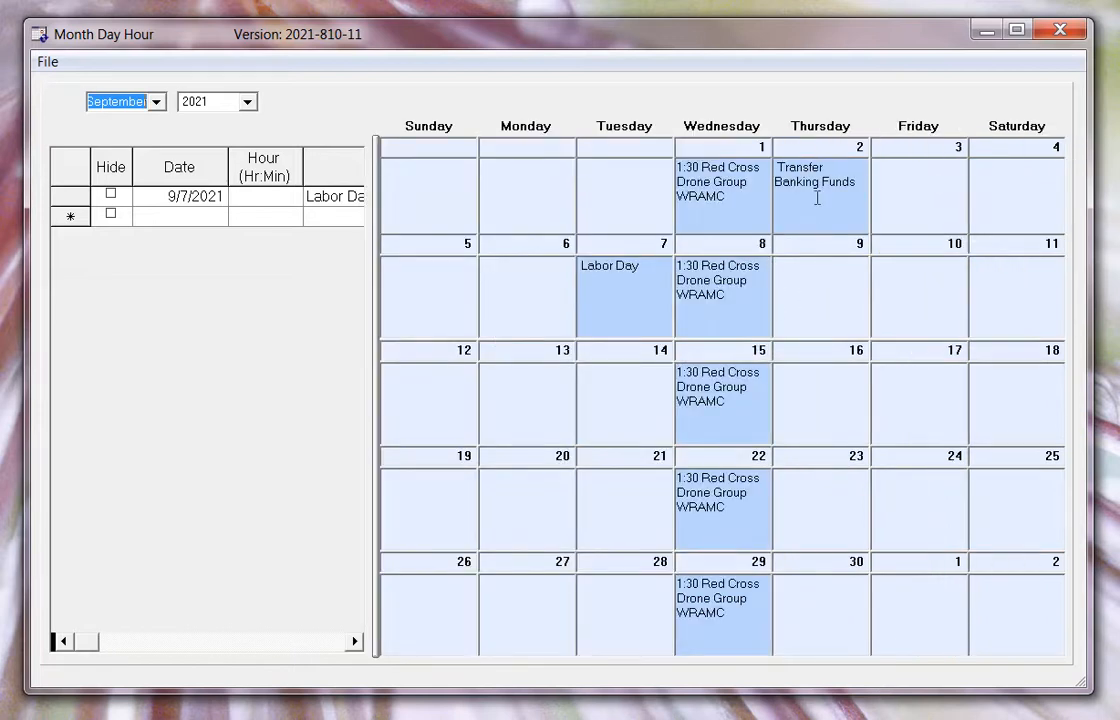
pyautogui.click(156, 100)
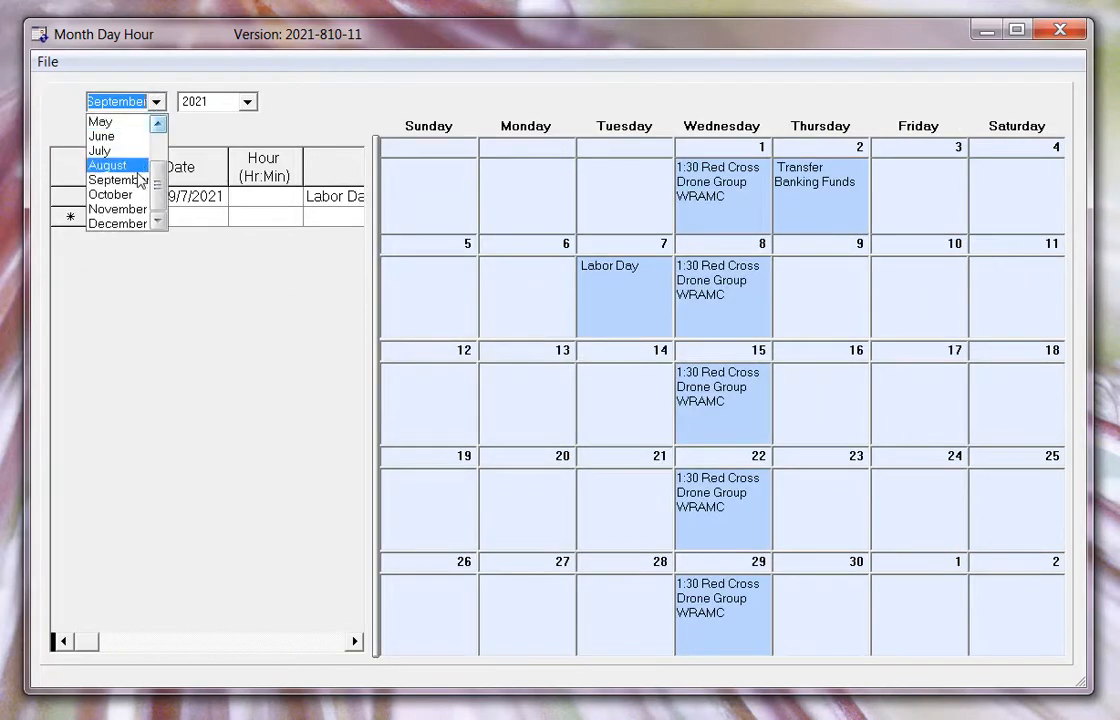
pyautogui.click(110, 192)
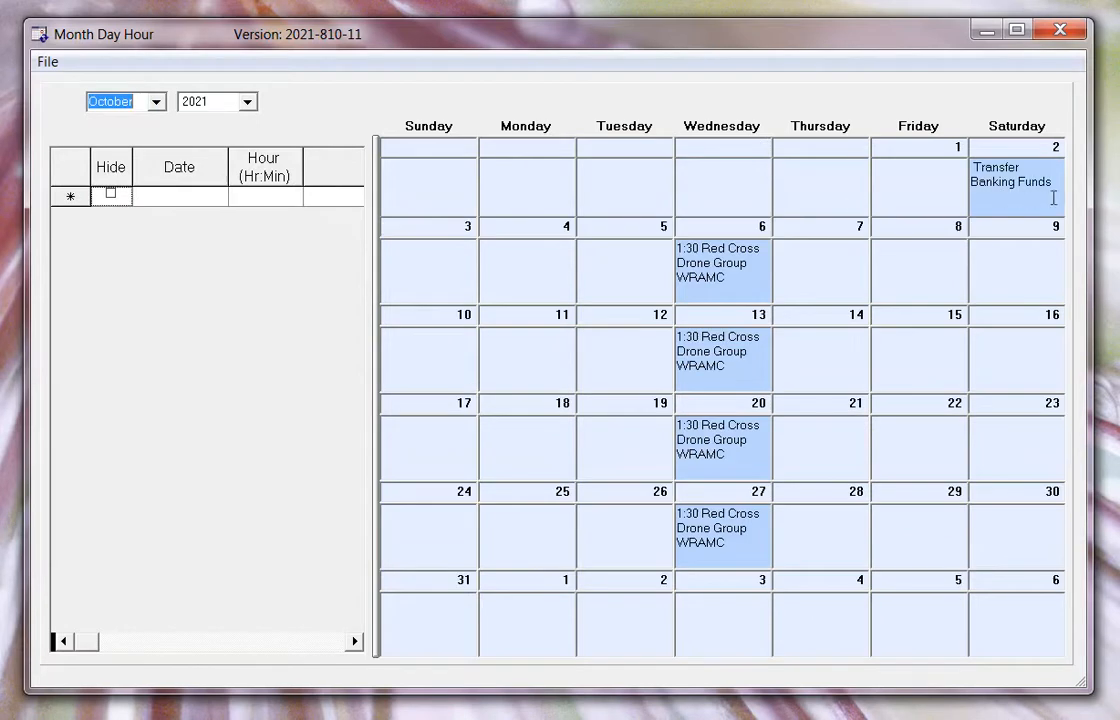
pyautogui.moveTo(380, 316)
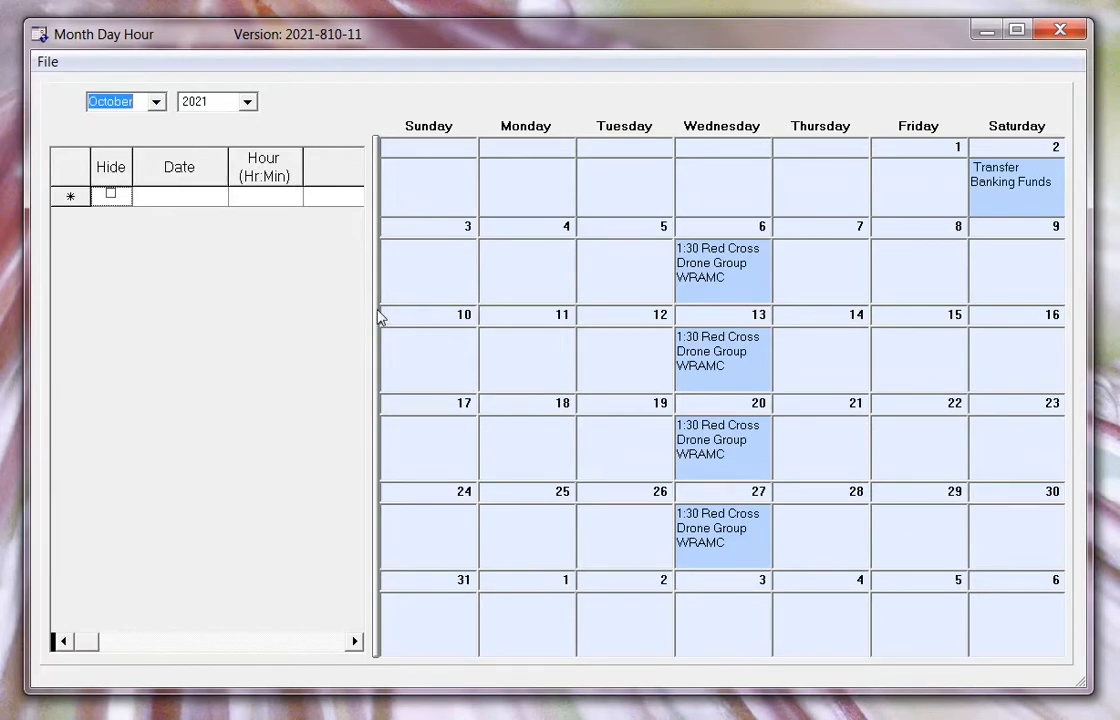
pyautogui.moveTo(224, 316)
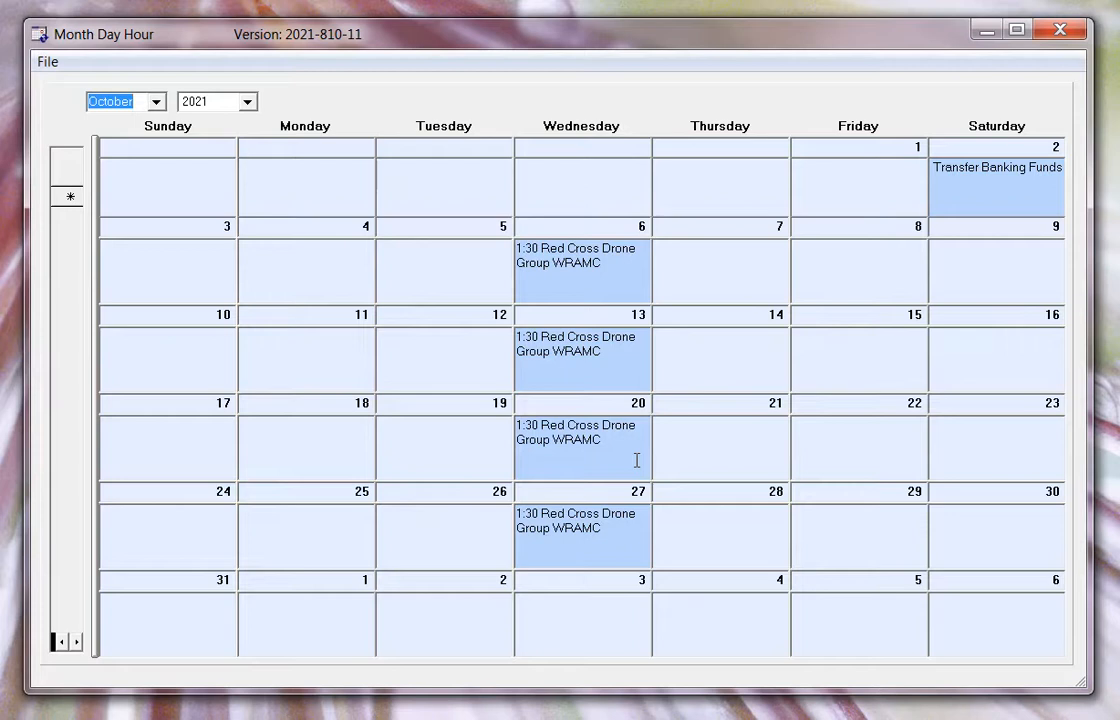
pyautogui.moveTo(1116, 690)
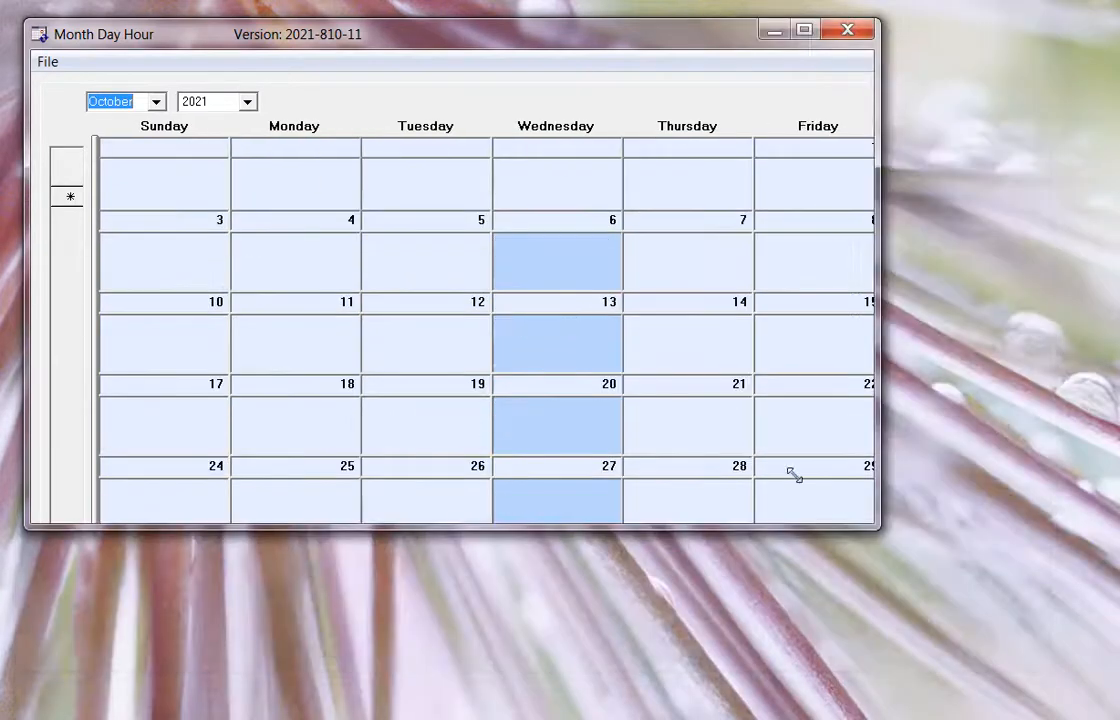
# Step: Drag the bottom-right corner inward so the October calendar fits a small window
pyautogui.moveTo(878, 532); pyautogui.dragTo(662, 436)
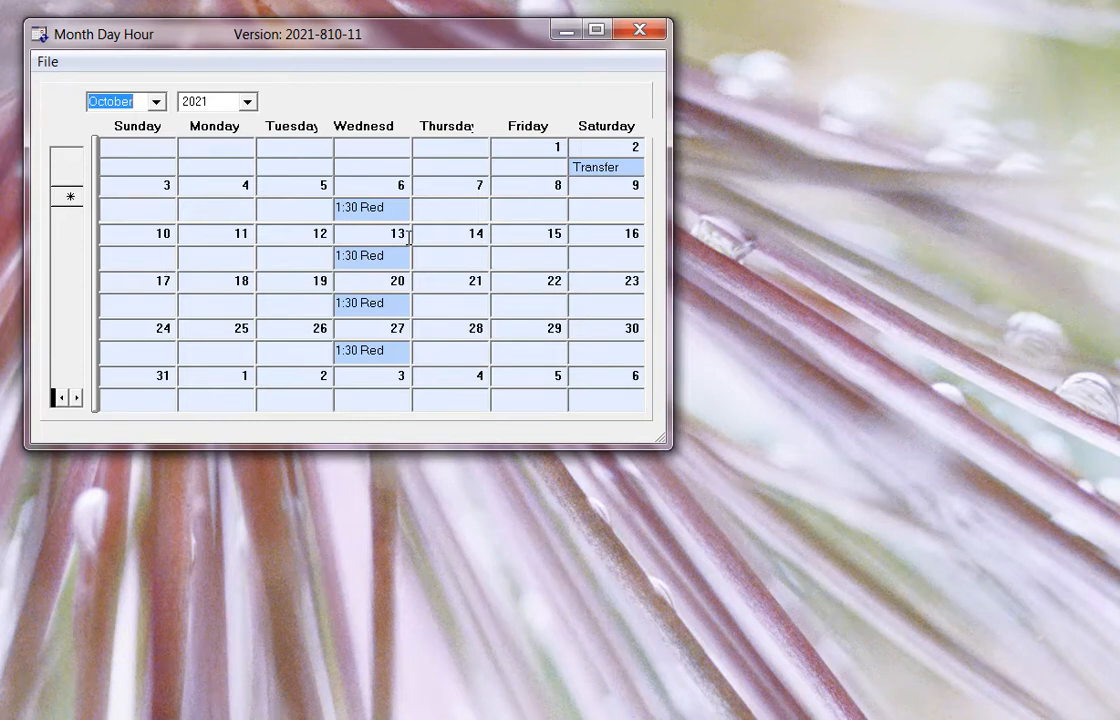
pyautogui.moveTo(644, 64)
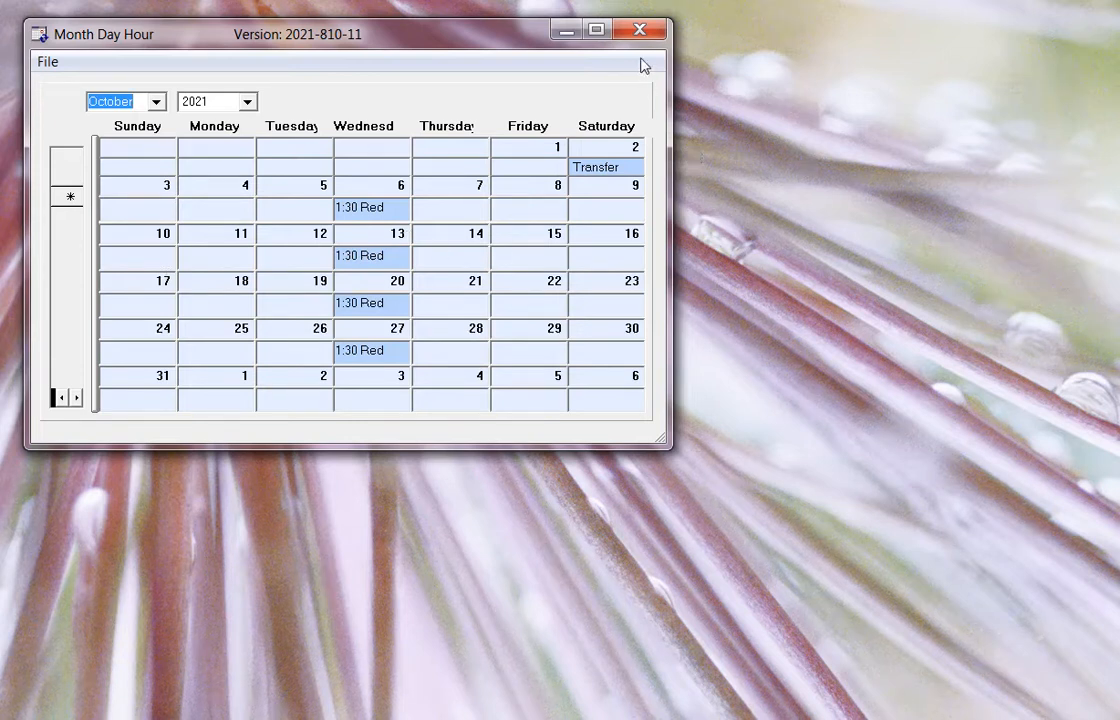
pyautogui.moveTo(336, 676)
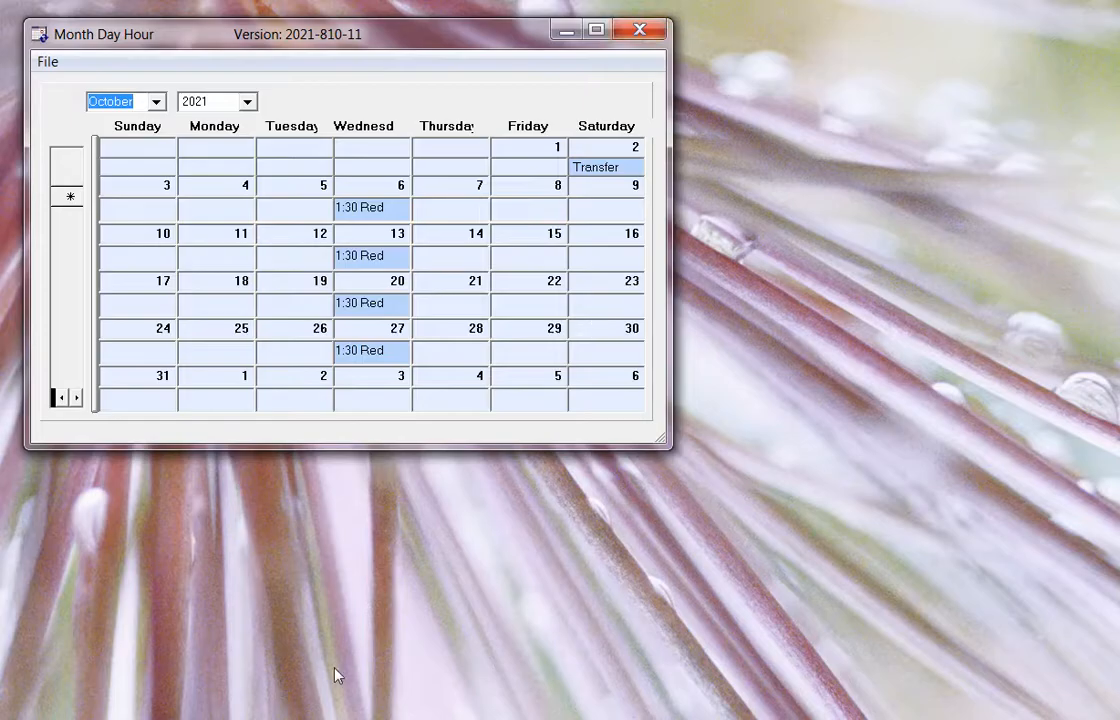